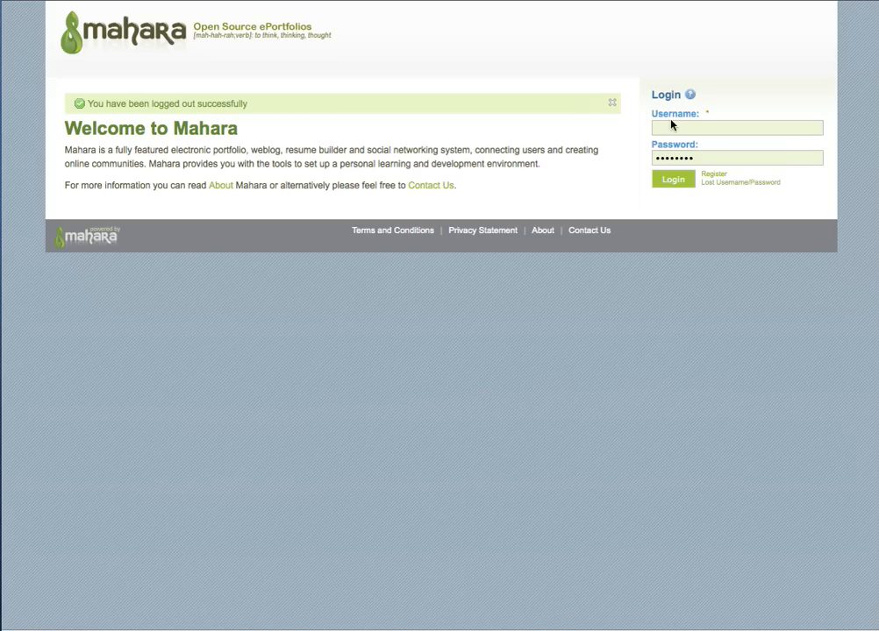
Step: Enter the username 'student' and its password in the welcome-page Login form
{"action": "type", "text": "student"}
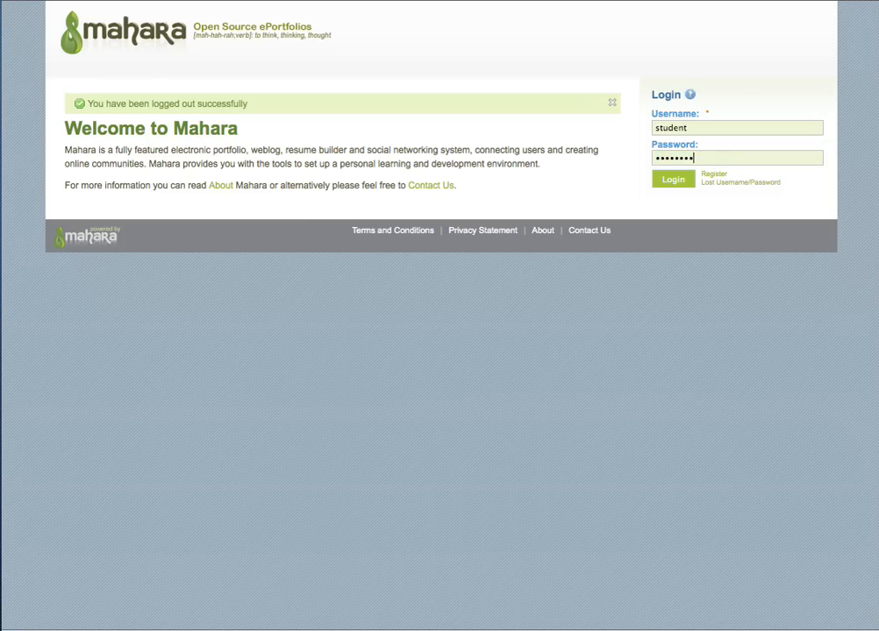
Step: Log in as the student and land on the home page listing groups and online users
{"action": "left_click", "coordinate": [671, 179]}
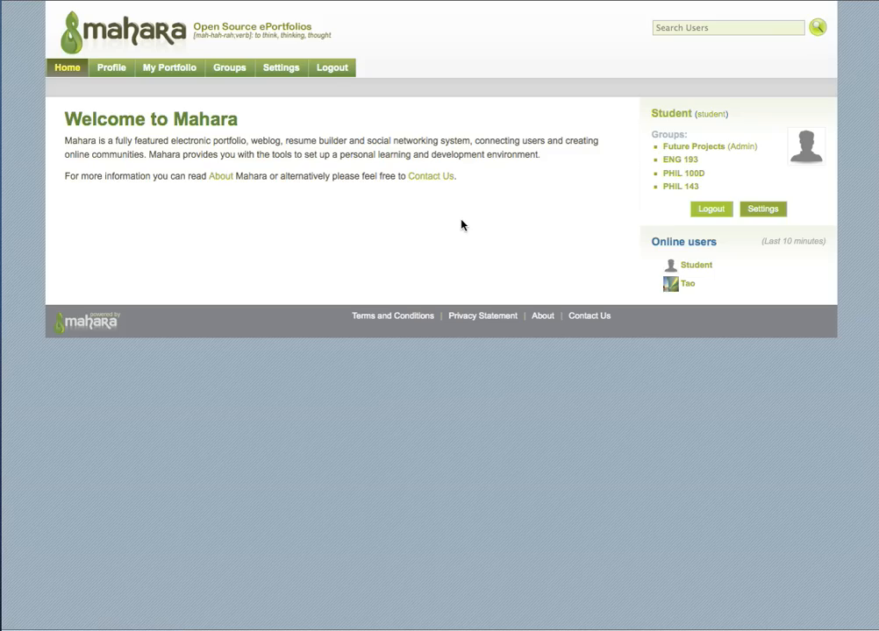
{"action": "mouse_move", "coordinate": [444, 226]}
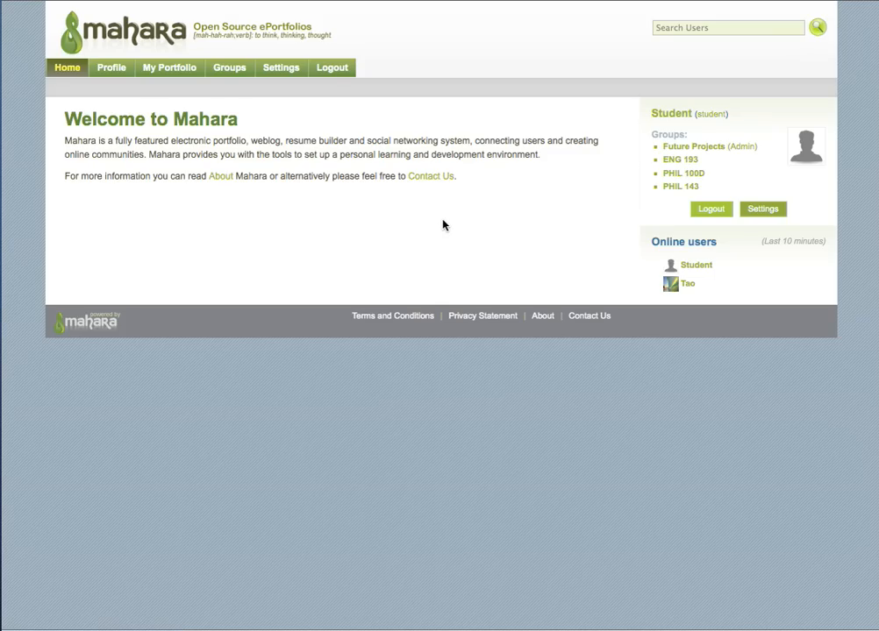
{"action": "mouse_move", "coordinate": [408, 217]}
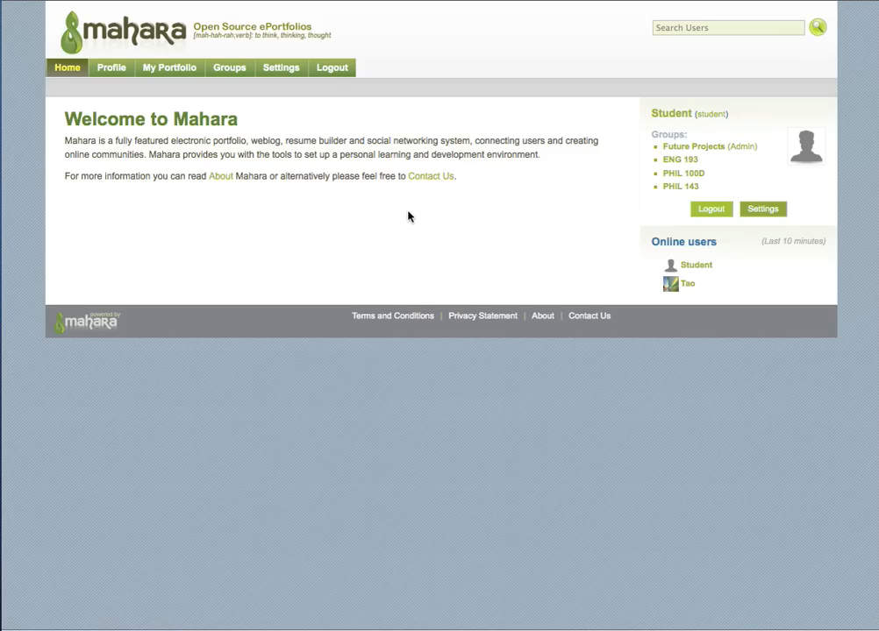
{"action": "mouse_move", "coordinate": [388, 207]}
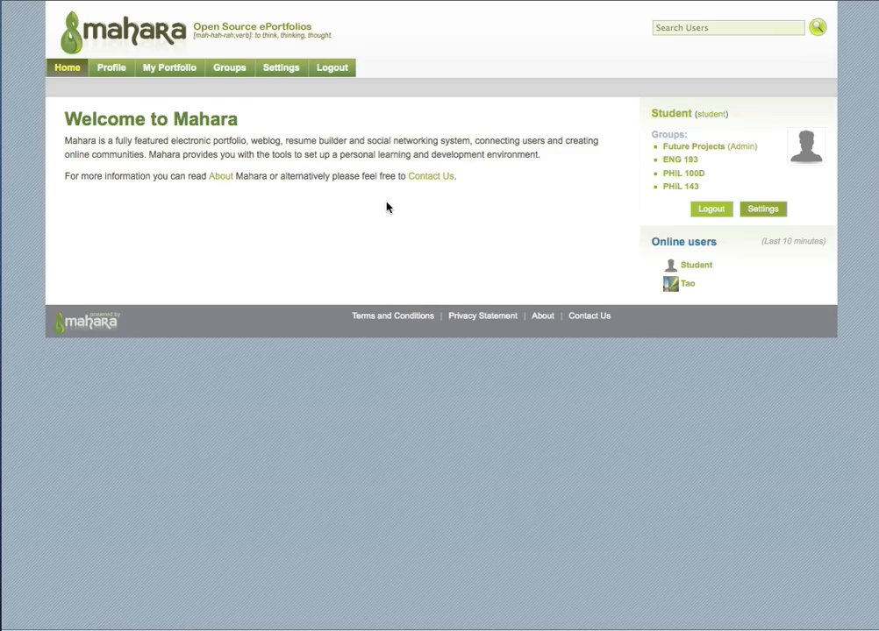
{"action": "mouse_move", "coordinate": [370, 191]}
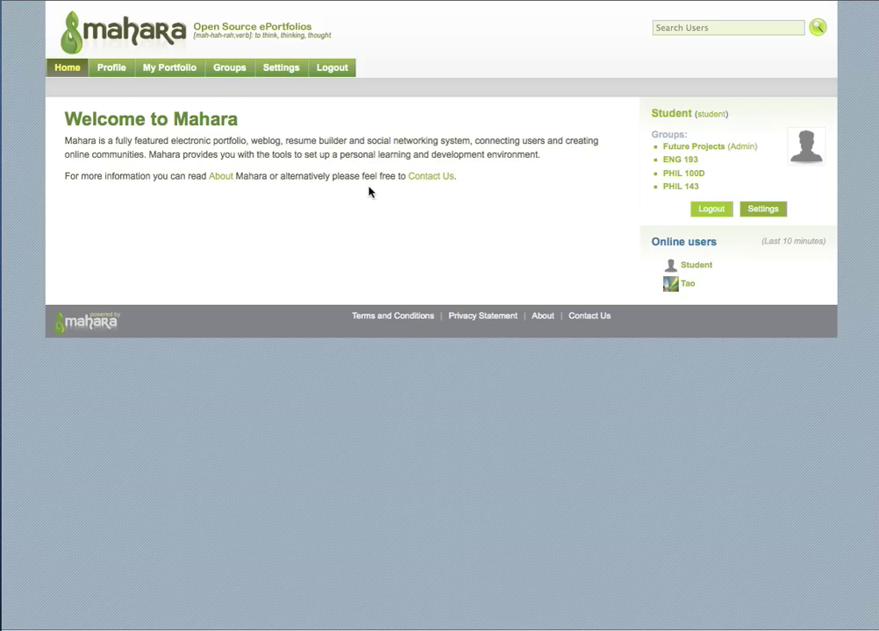
{"action": "mouse_move", "coordinate": [369, 195]}
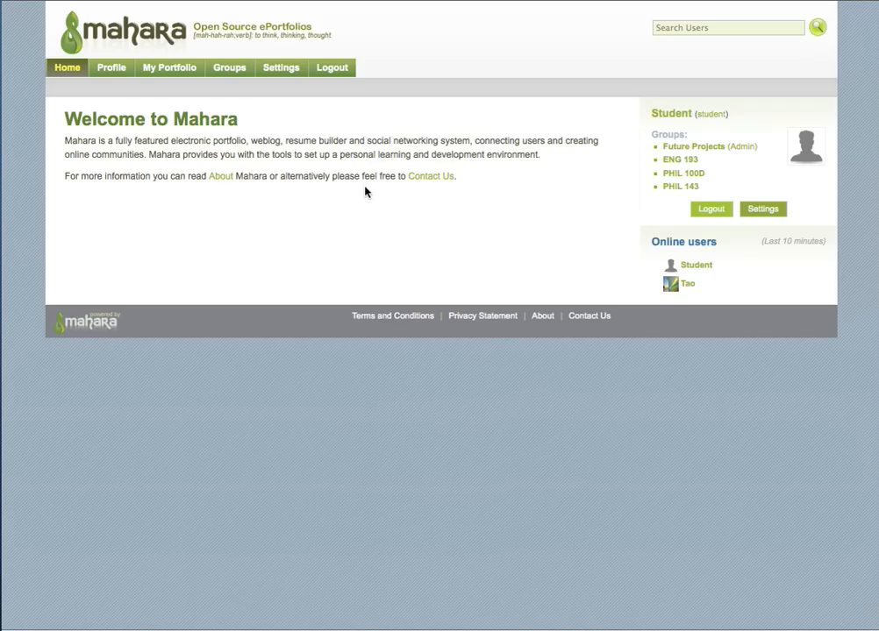
{"action": "mouse_move", "coordinate": [218, 190]}
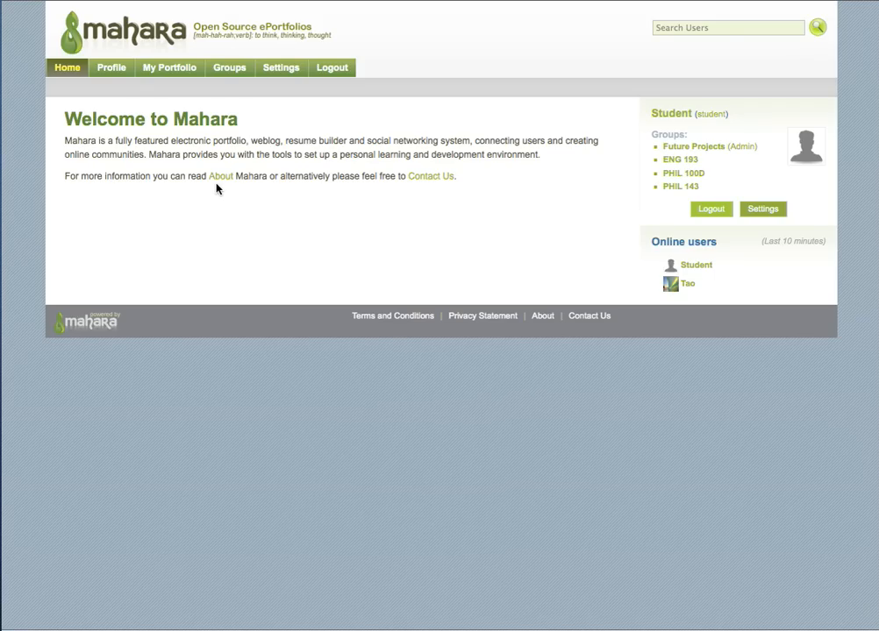
{"action": "mouse_move", "coordinate": [138, 81]}
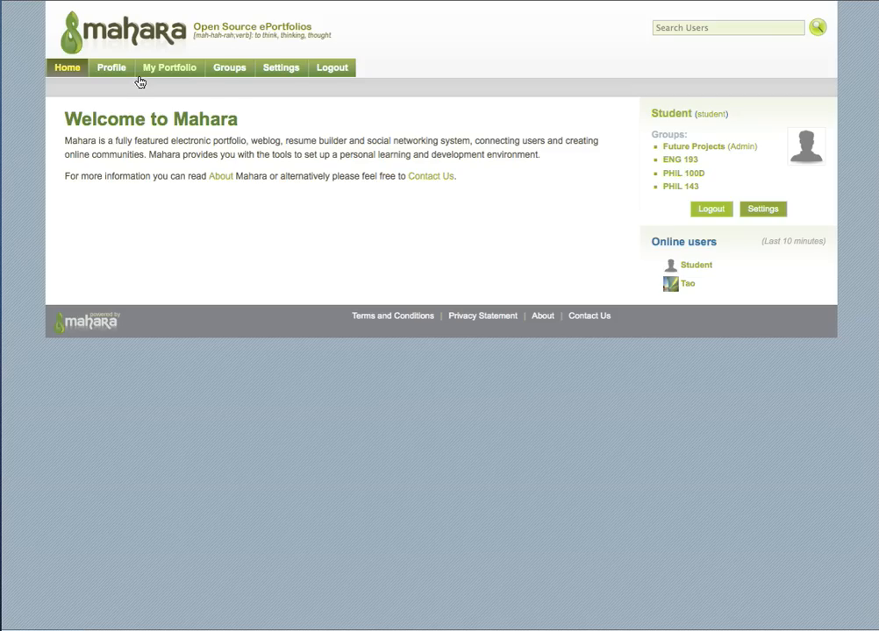
{"action": "mouse_move", "coordinate": [122, 74]}
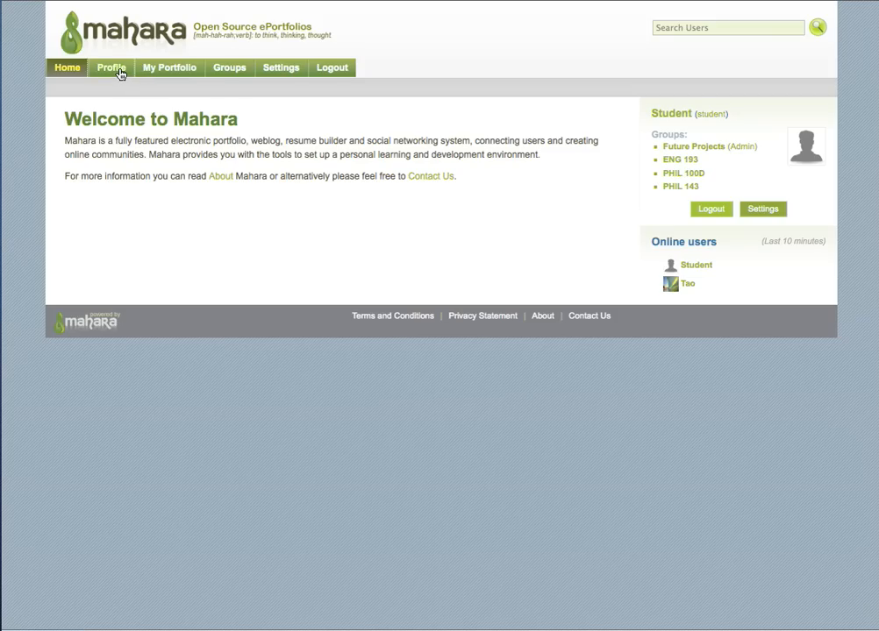
Step: Review the Edit Profile tabs including General occupation details and save the profile
{"action": "left_click", "coordinate": [111, 67]}
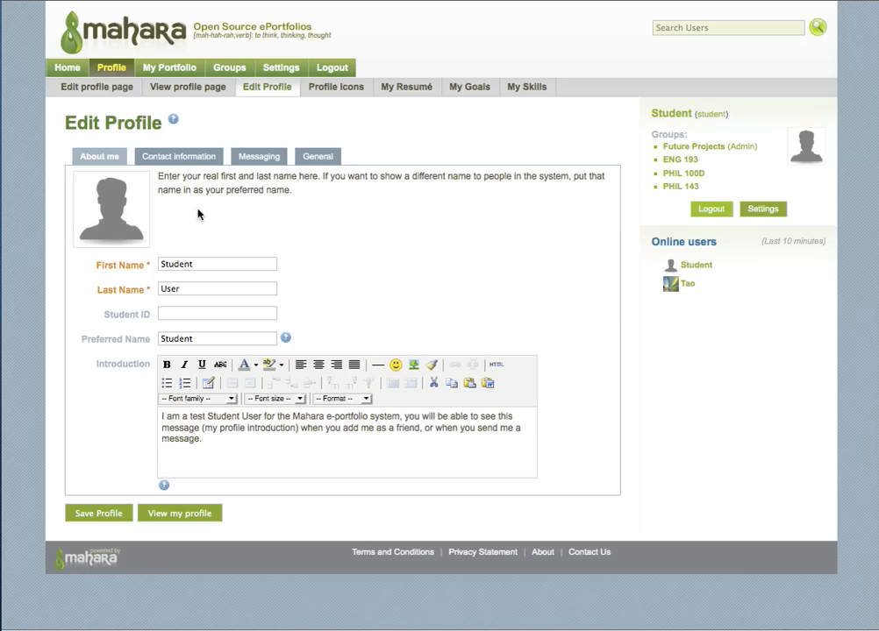
{"action": "mouse_move", "coordinate": [188, 201]}
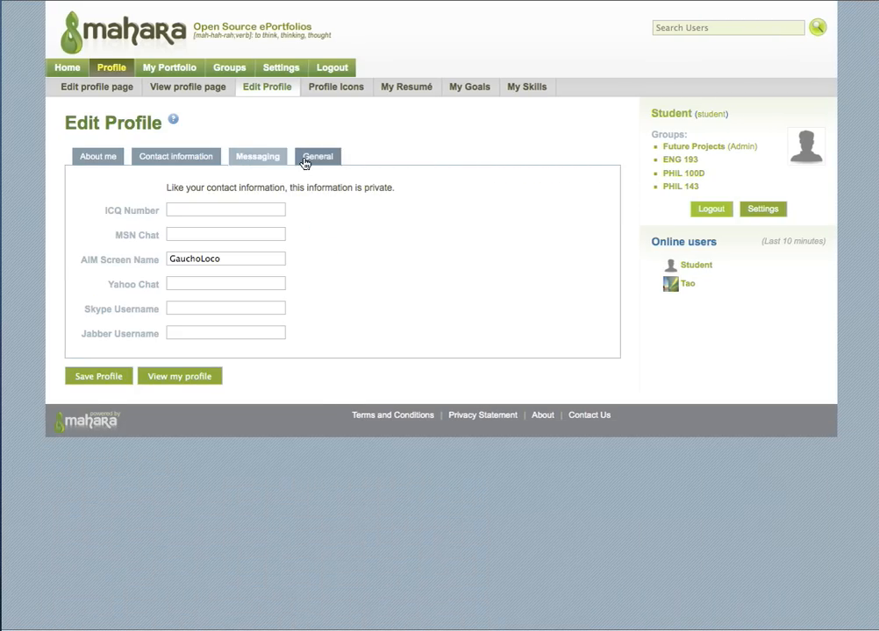
{"action": "left_click", "coordinate": [316, 156]}
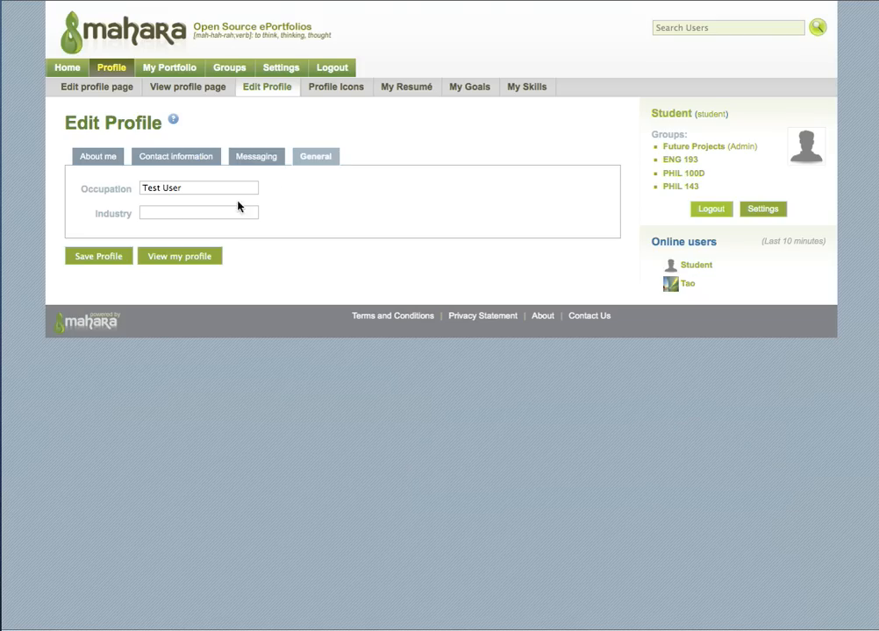
{"action": "left_click", "coordinate": [98, 255]}
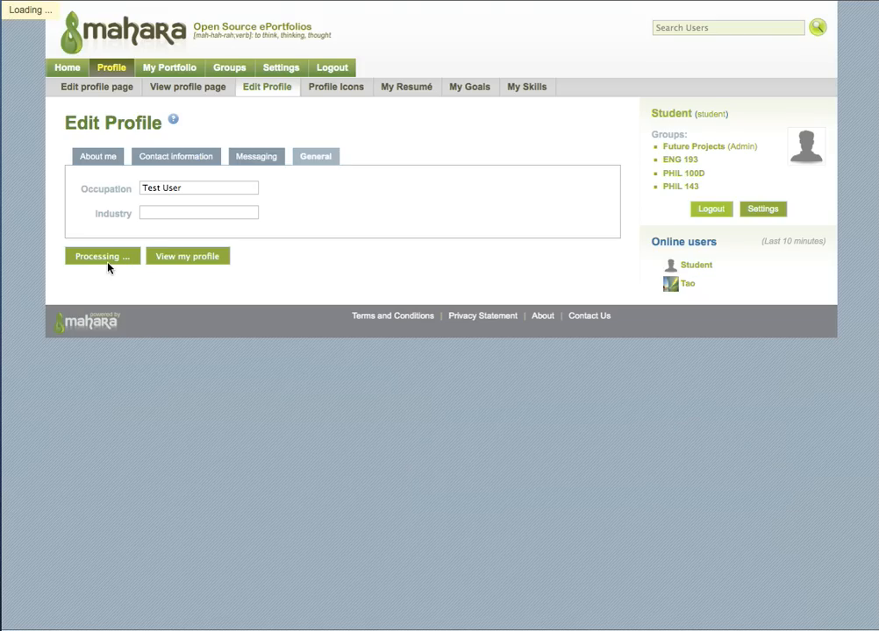
{"action": "left_click", "coordinate": [100, 255]}
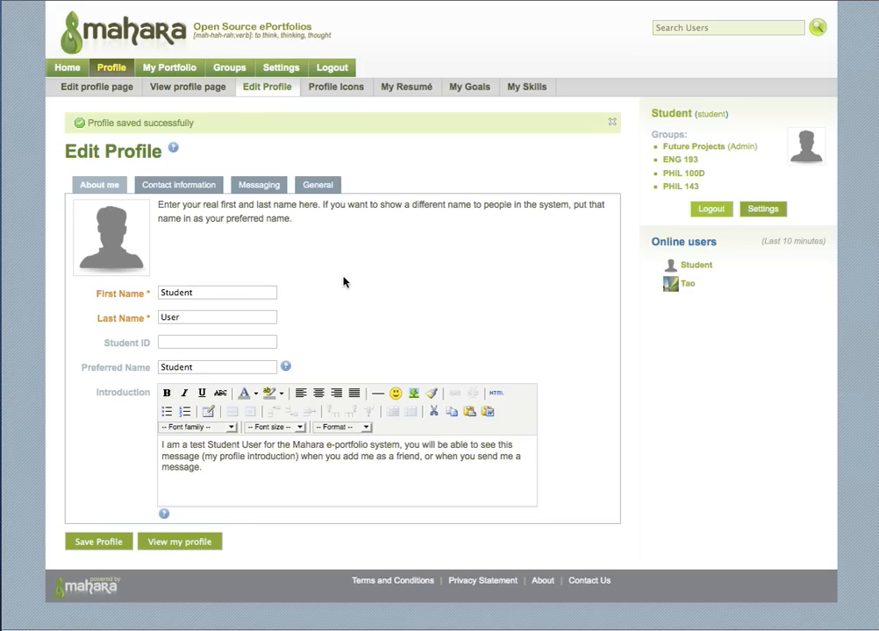
{"action": "left_click", "coordinate": [217, 293]}
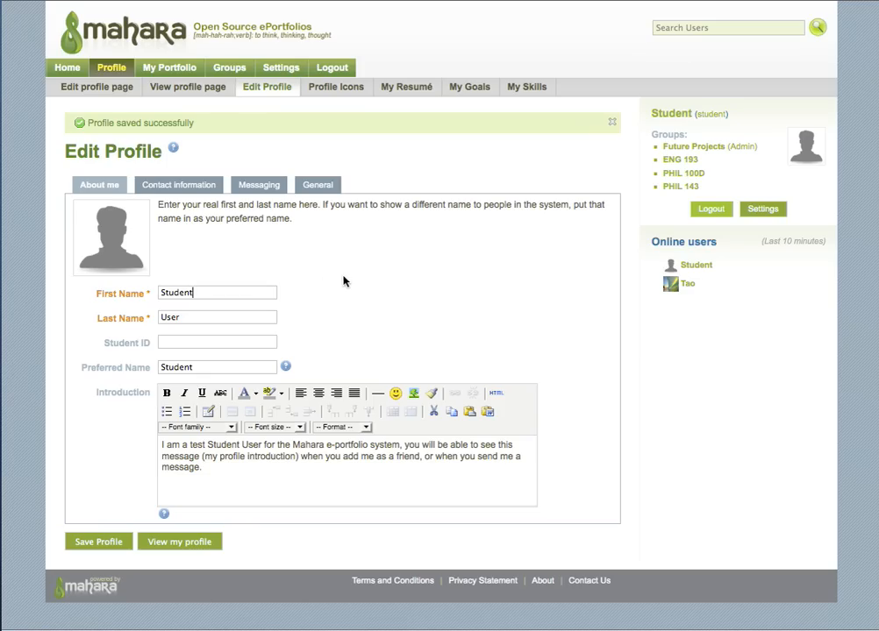
{"action": "mouse_move", "coordinate": [97, 85]}
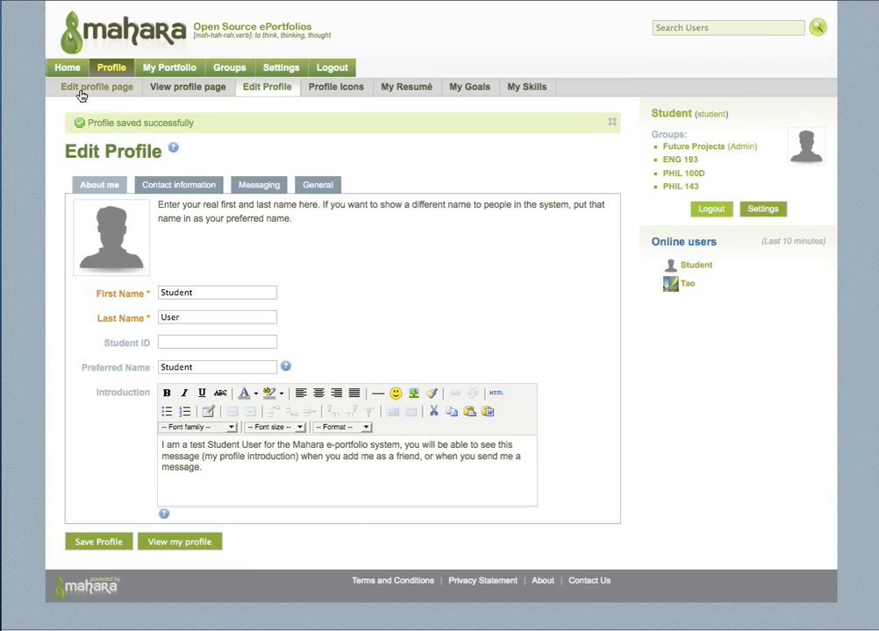
Step: Enter the profile page editor and show the Profile (6) block palette
{"action": "left_click", "coordinate": [96, 86]}
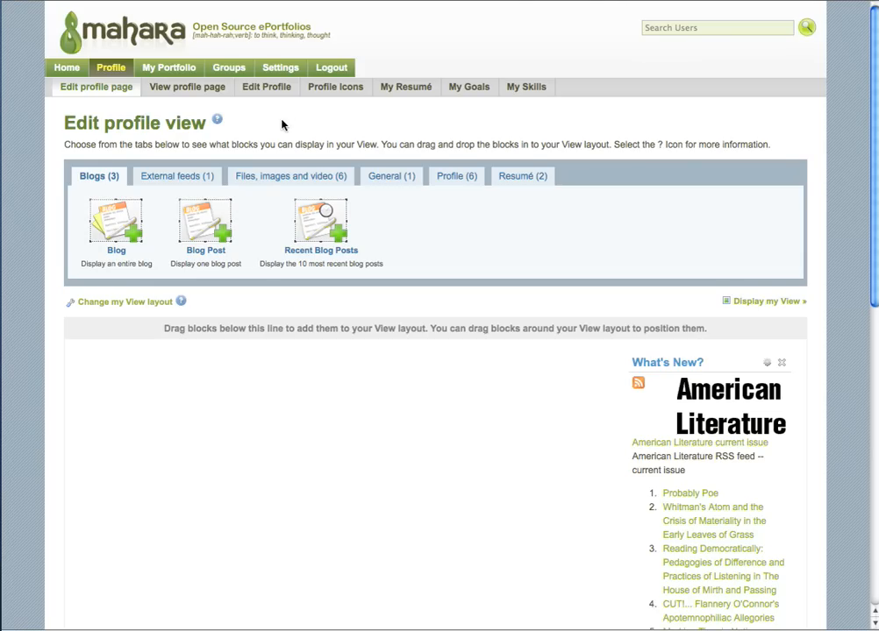
{"action": "mouse_move", "coordinate": [315, 149]}
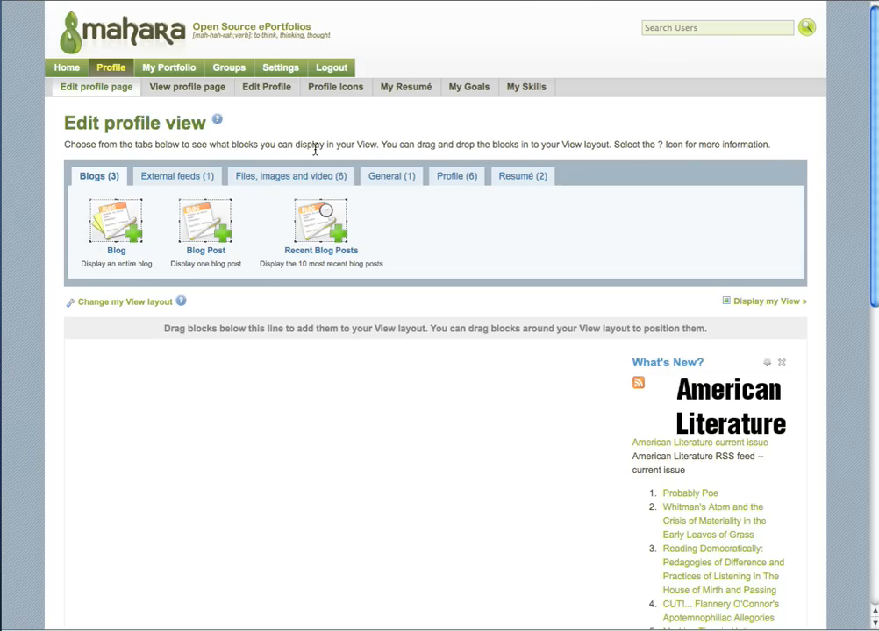
{"action": "scroll", "scroll_direction": "down", "scroll_amount": 3}
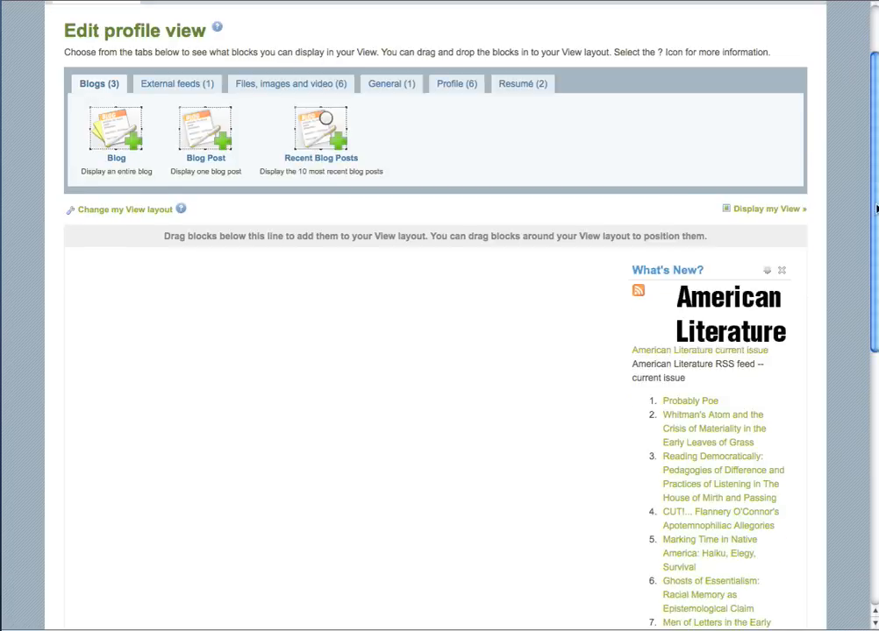
{"action": "scroll", "scroll_direction": "down", "scroll_amount": 3}
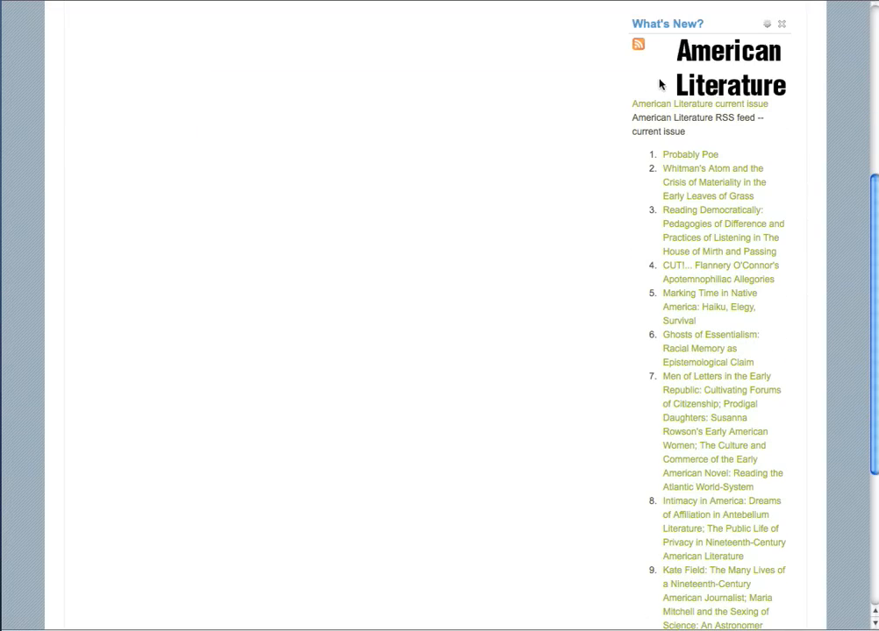
{"action": "mouse_move", "coordinate": [874, 259]}
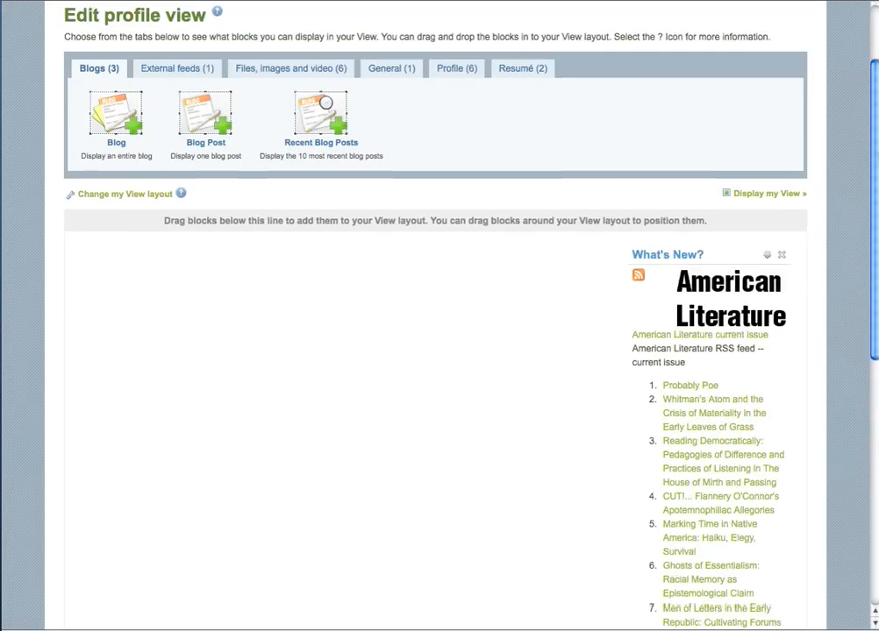
{"action": "scroll", "scroll_direction": "up", "scroll_amount": 3}
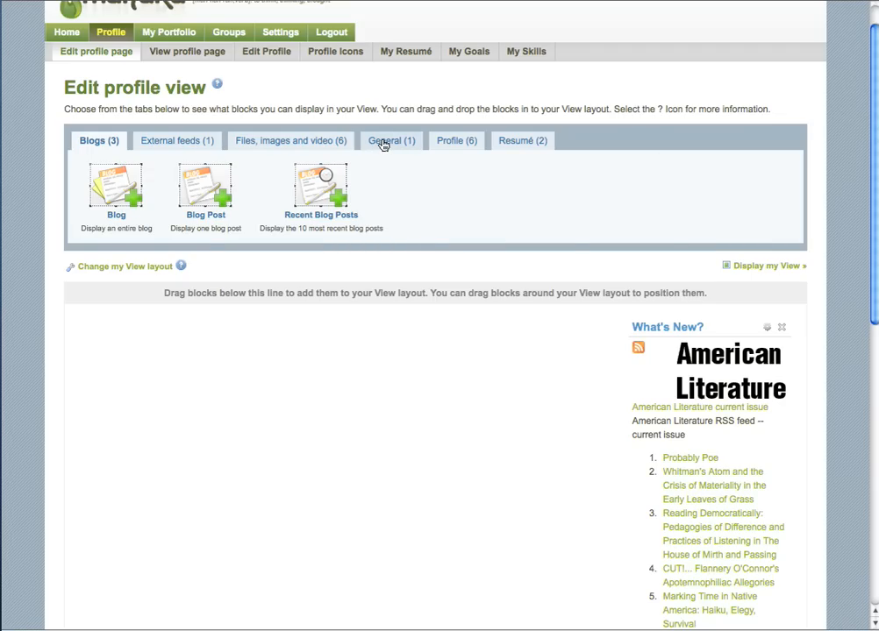
{"action": "left_click", "coordinate": [455, 140]}
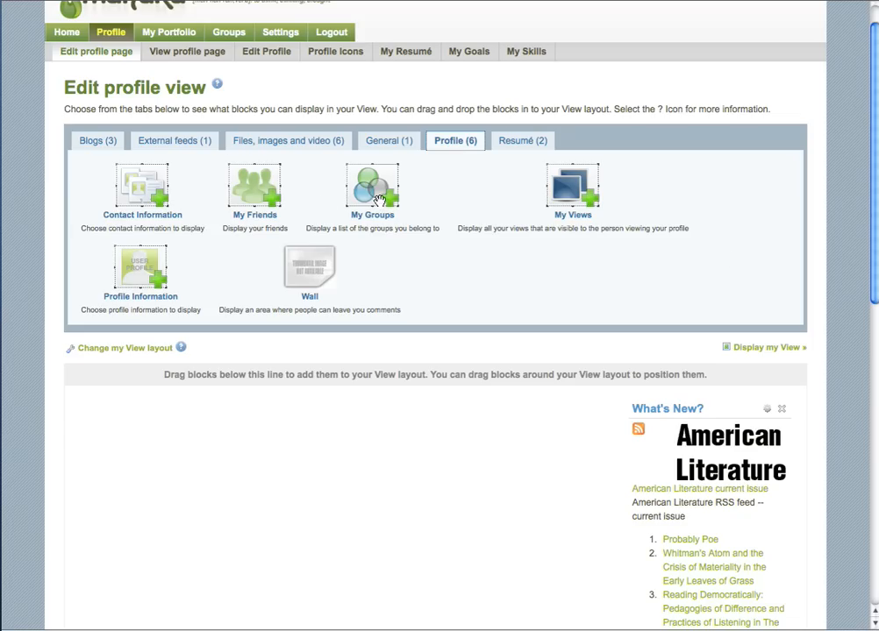
{"action": "mouse_move", "coordinate": [137, 188]}
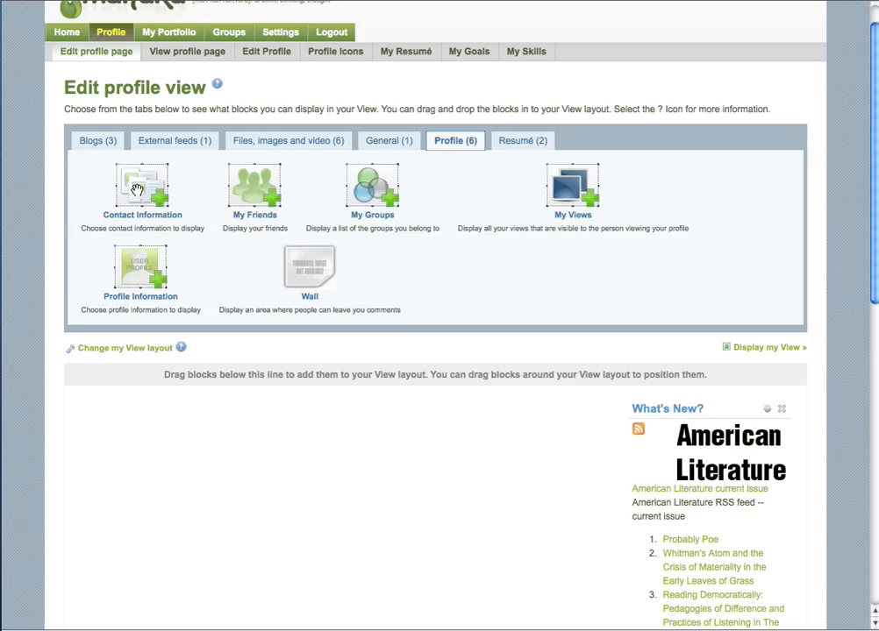
Step: Add a Contact Information block to the left column showing country, website, postal address and AIM name
{"action": "left_click_drag", "start_coordinate": [142, 184], "coordinate": [133, 377]}
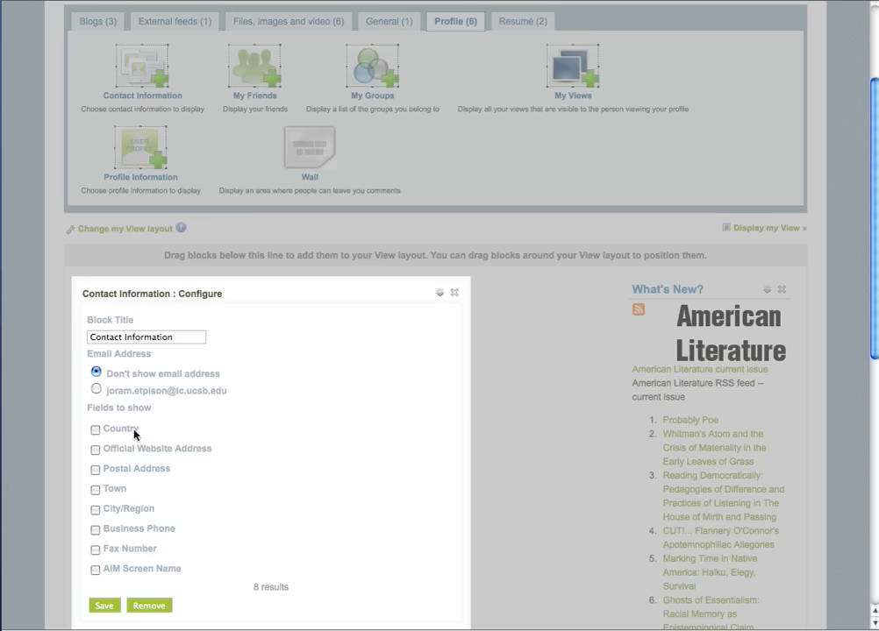
{"action": "scroll", "scroll_direction": "down", "scroll_amount": 3}
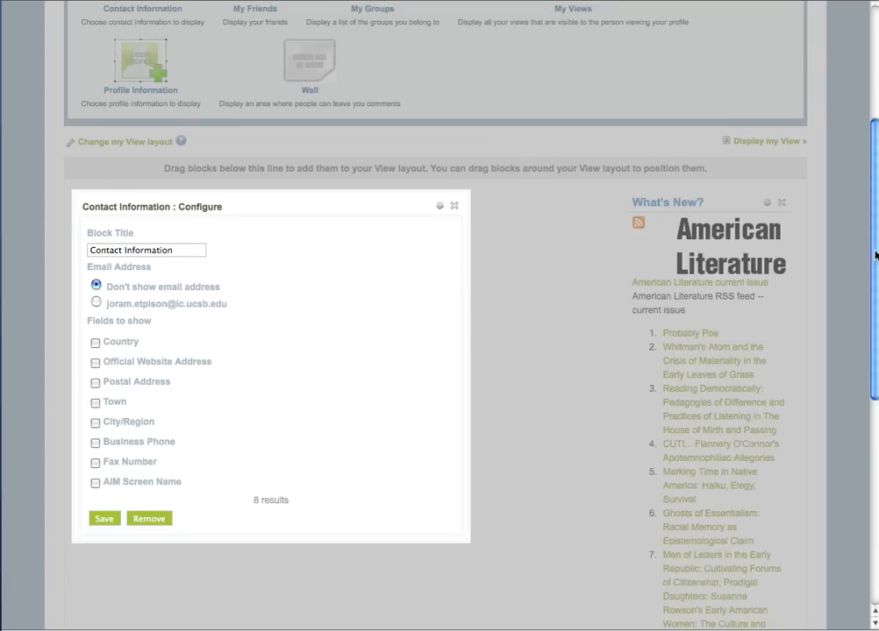
{"action": "scroll", "scroll_direction": "down", "scroll_amount": 3}
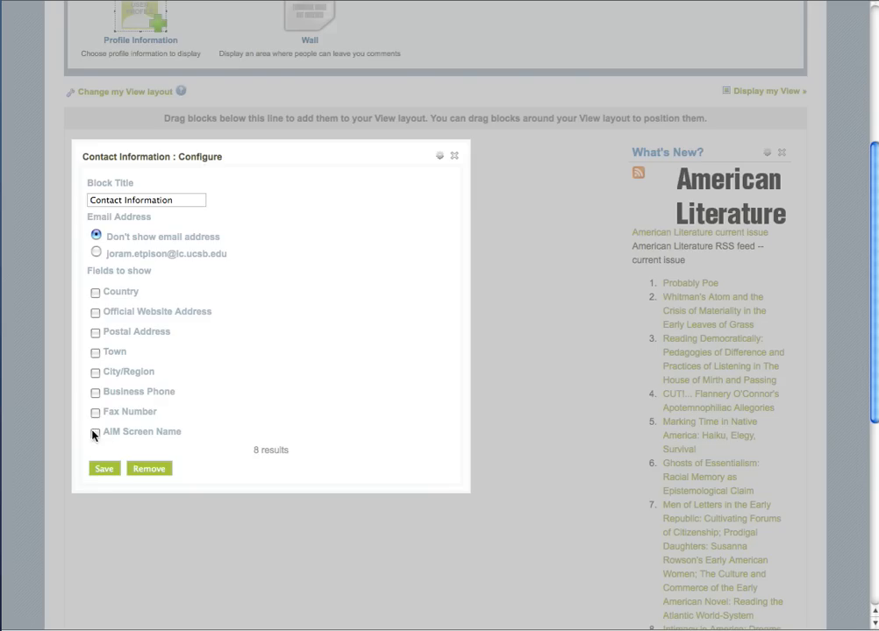
{"action": "left_click", "coordinate": [92, 432]}
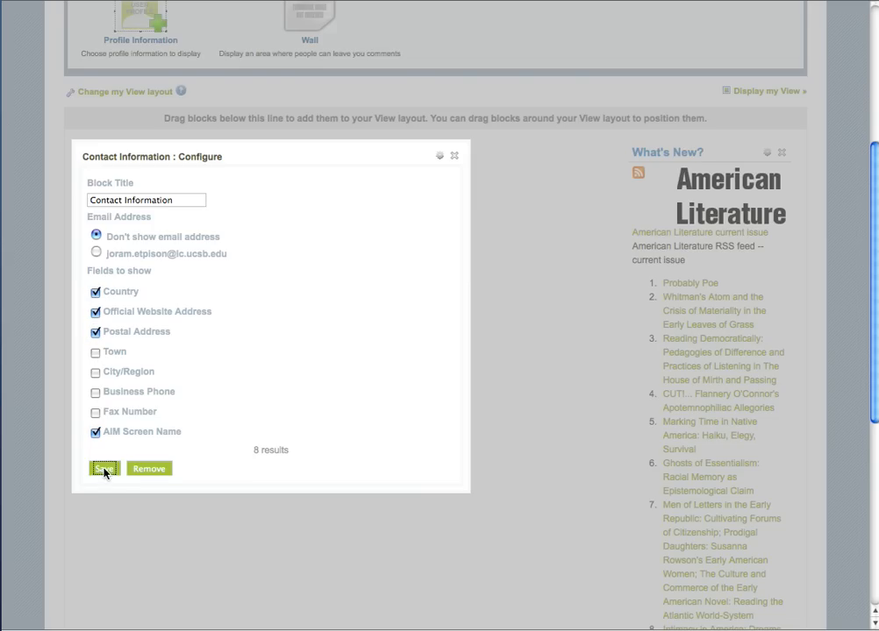
{"action": "left_click", "coordinate": [103, 468]}
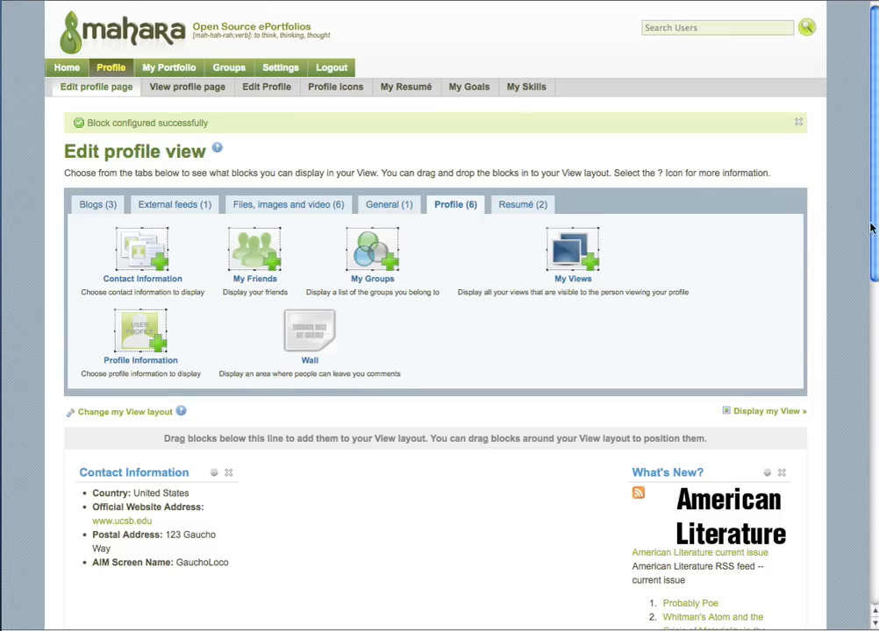
{"action": "scroll", "scroll_direction": "down", "scroll_amount": 3}
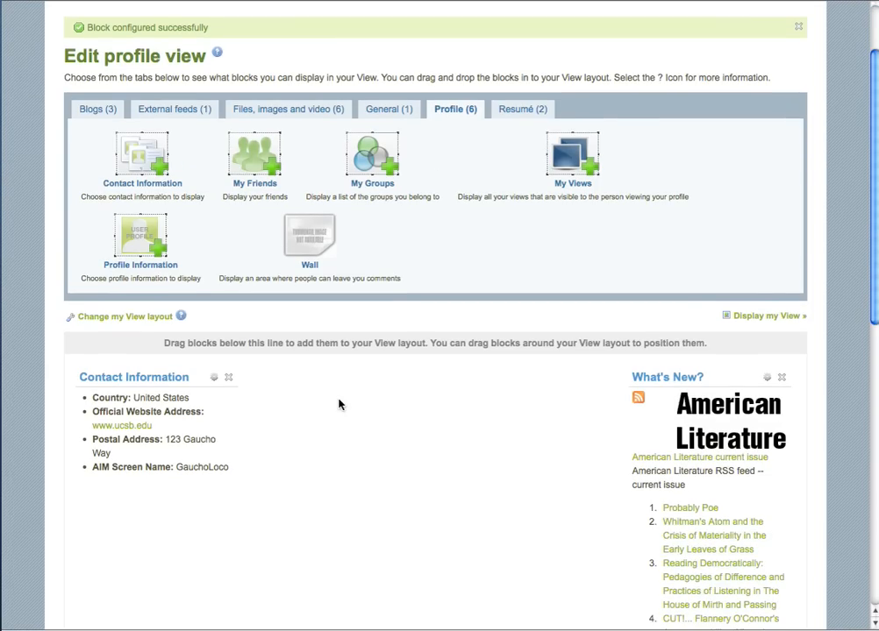
{"action": "mouse_move", "coordinate": [316, 407]}
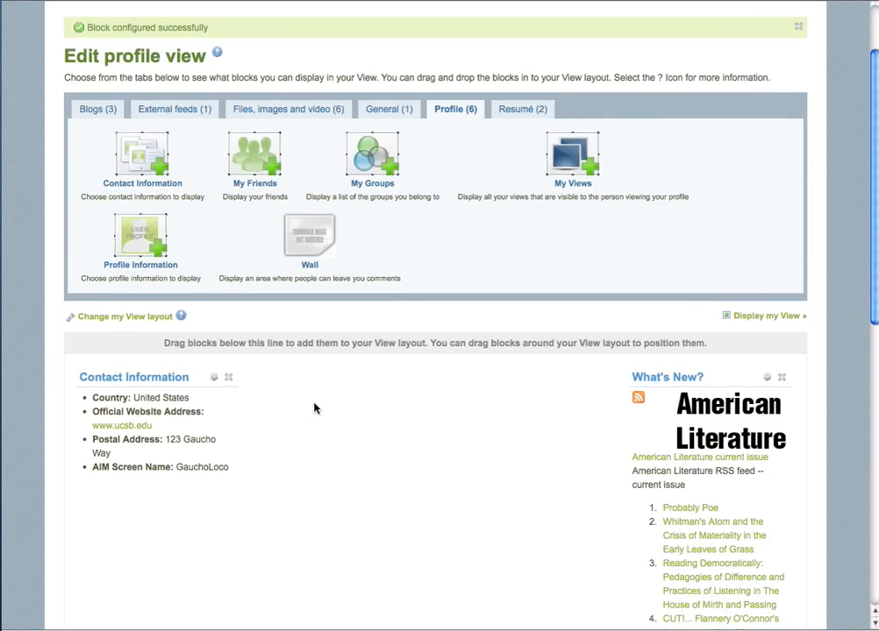
{"action": "mouse_move", "coordinate": [646, 235]}
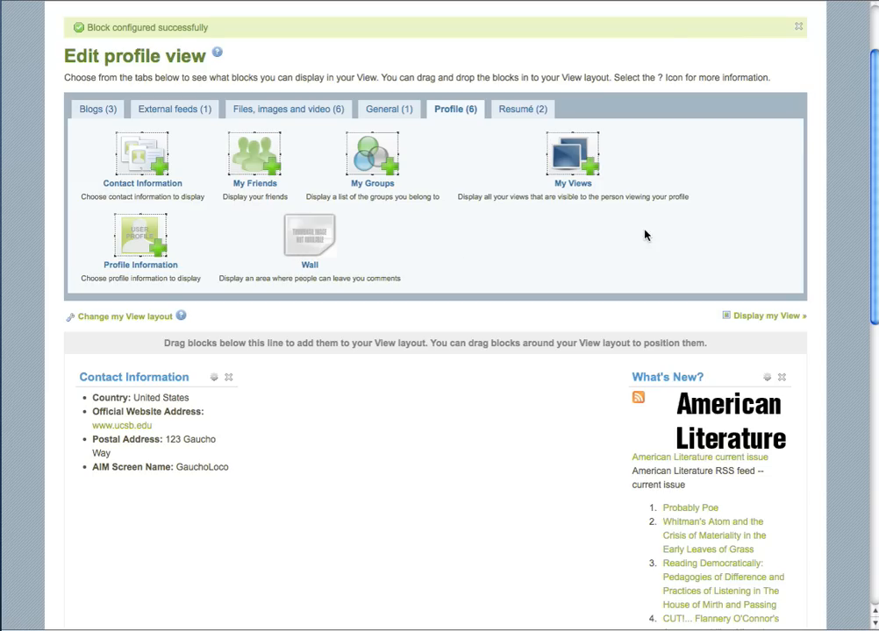
{"action": "mouse_move", "coordinate": [874, 225]}
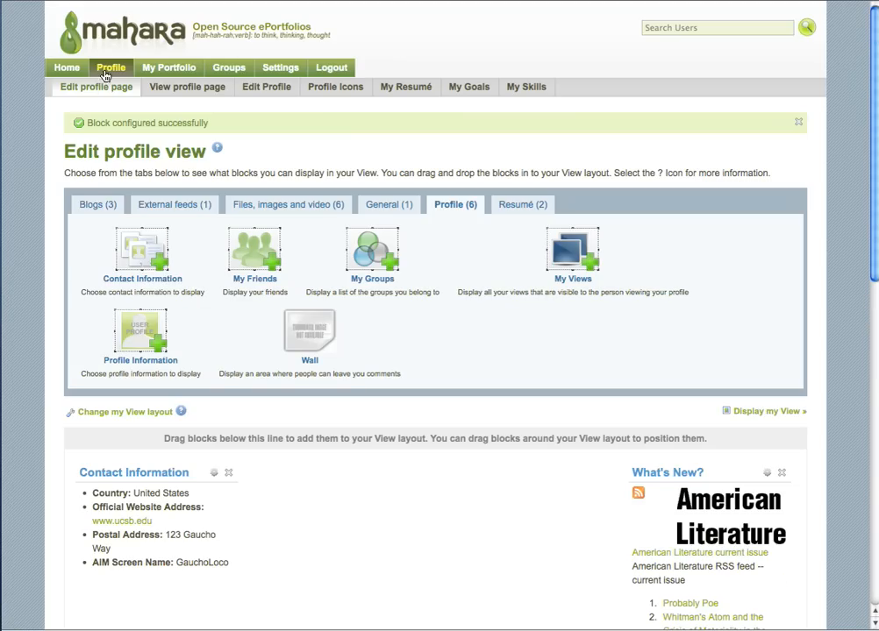
{"action": "mouse_move", "coordinate": [187, 87]}
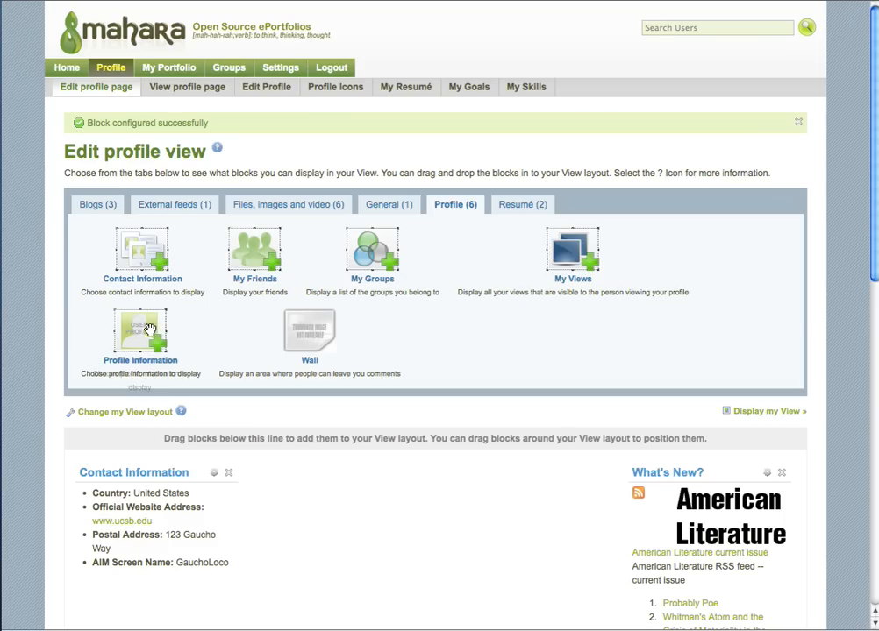
Step: Add a Profile Information block under Contact Information, retitled 'About Me' with names and introduction
{"action": "left_click_drag", "start_coordinate": [140, 333], "coordinate": [198, 596]}
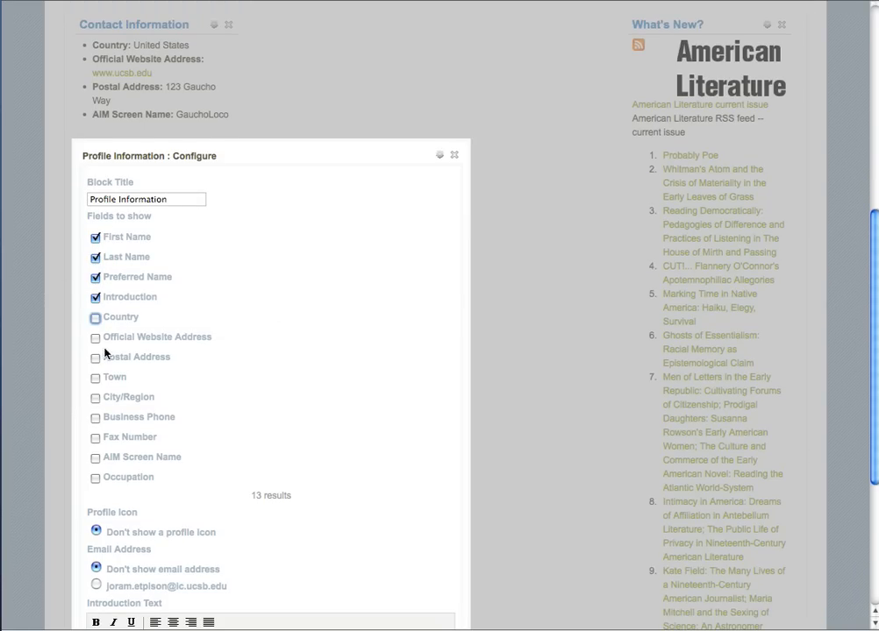
{"action": "triple_click", "coordinate": [146, 199]}
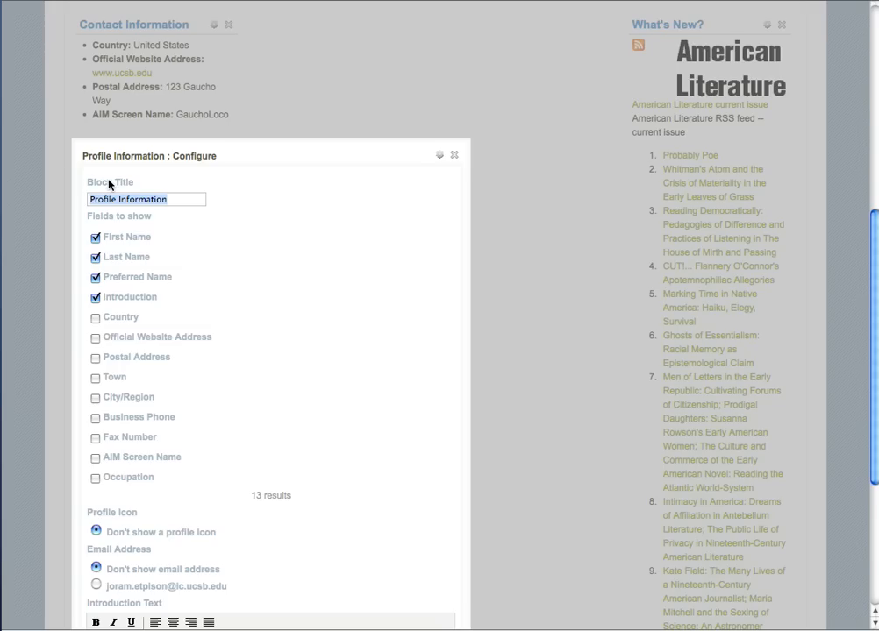
{"action": "type", "text": "About"}
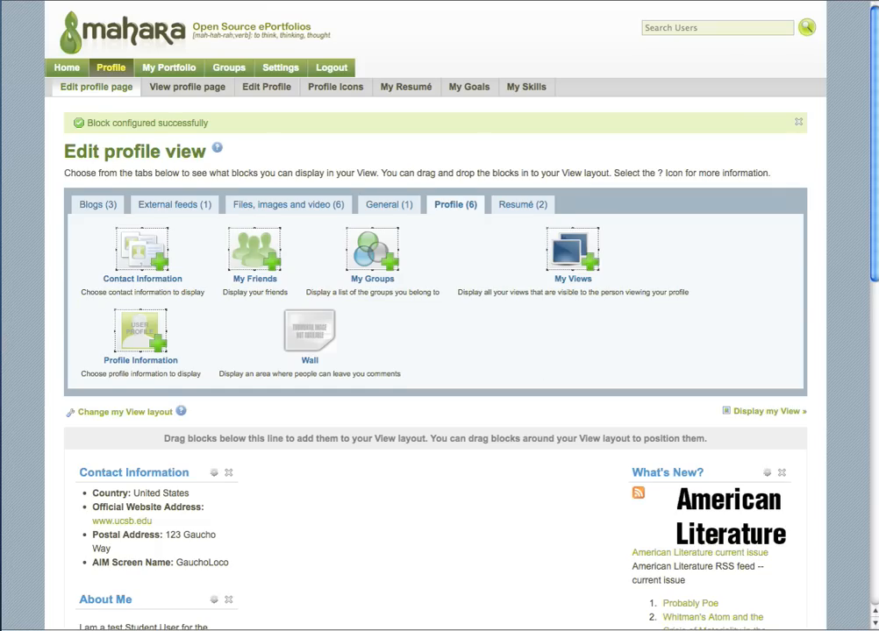
{"action": "scroll", "scroll_direction": "down", "scroll_amount": 3}
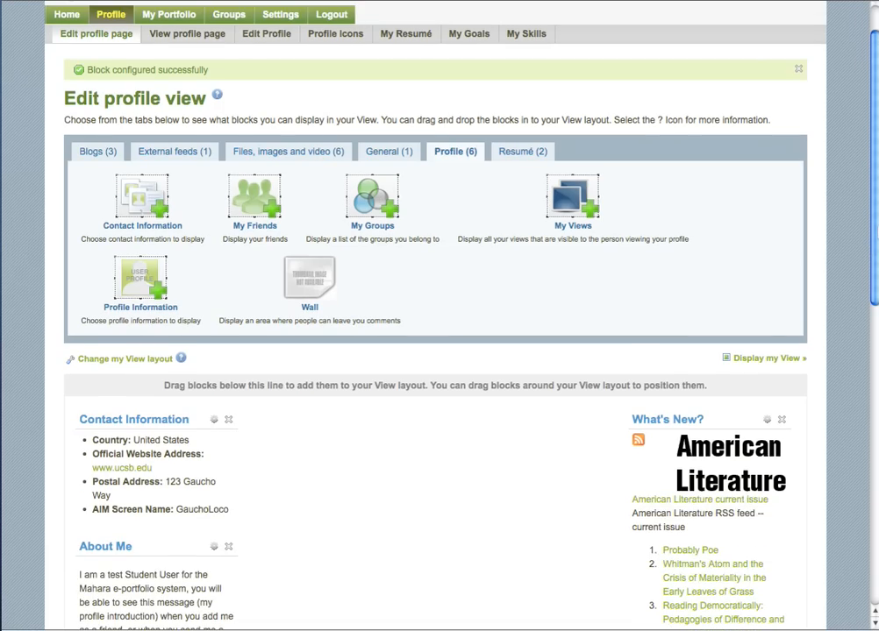
Step: Place My Friends in the centre column and My Groups below About Me, browsing Resumé and Files block tabs
{"action": "scroll", "scroll_direction": "down", "scroll_amount": 3}
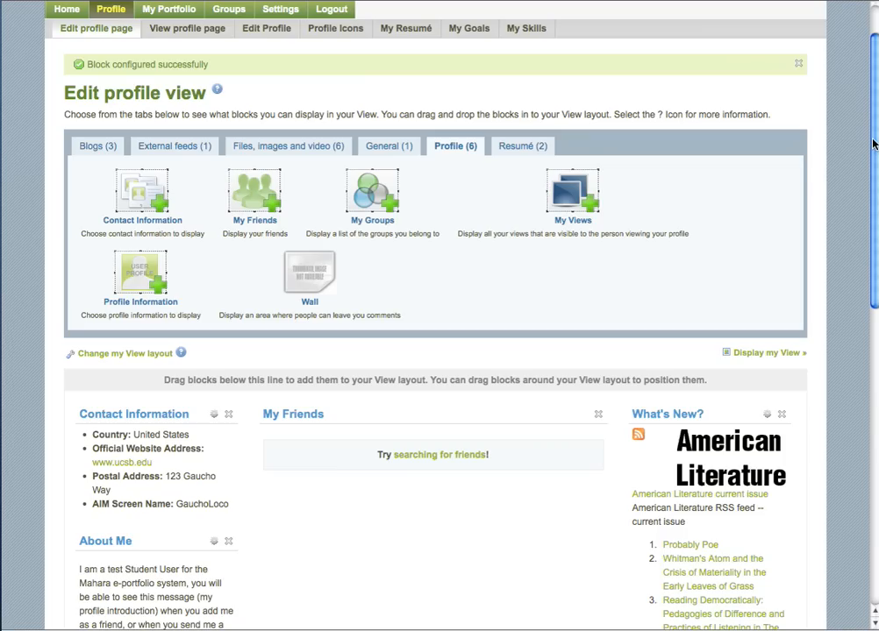
{"action": "mouse_move", "coordinate": [875, 130]}
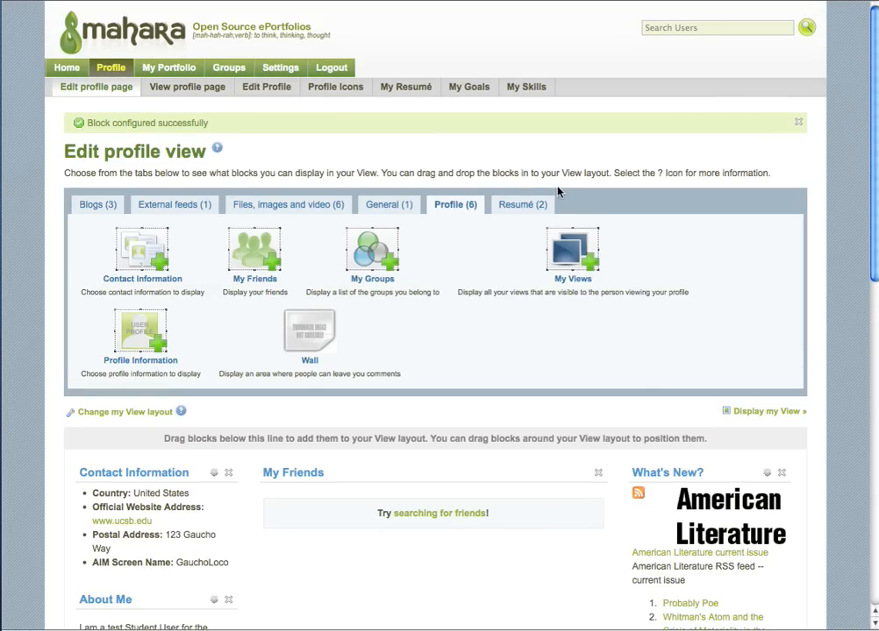
{"action": "left_click", "coordinate": [521, 205]}
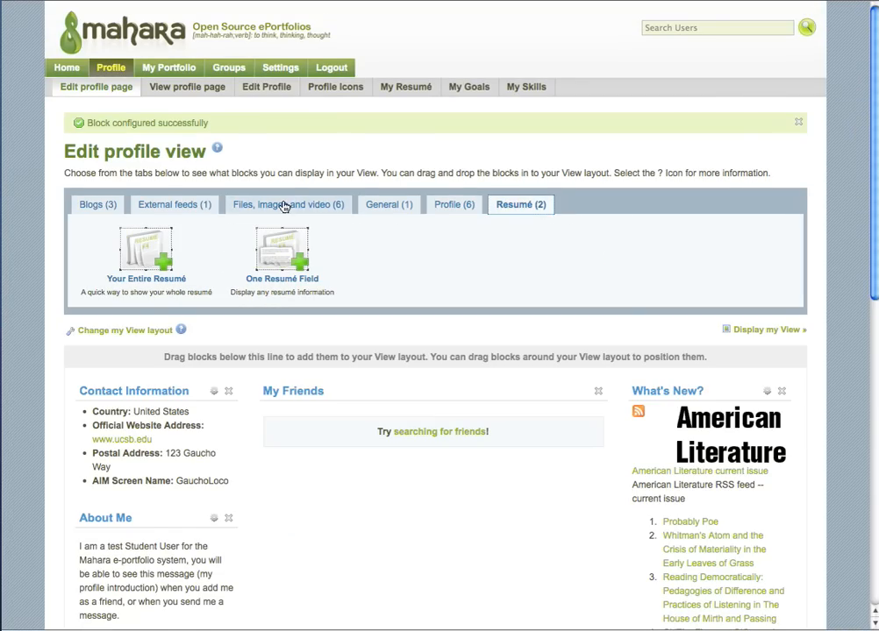
{"action": "left_click", "coordinate": [287, 205]}
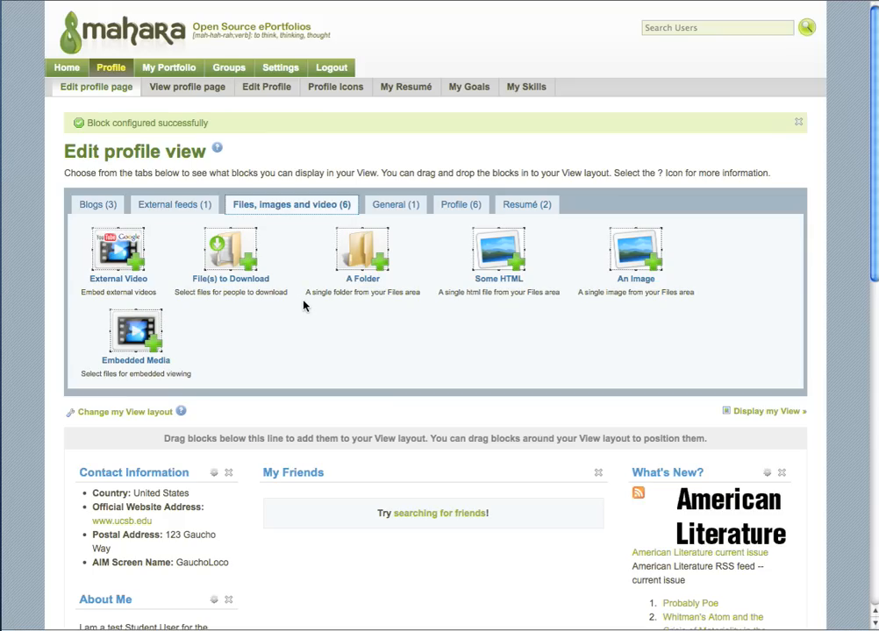
{"action": "mouse_move", "coordinate": [317, 297]}
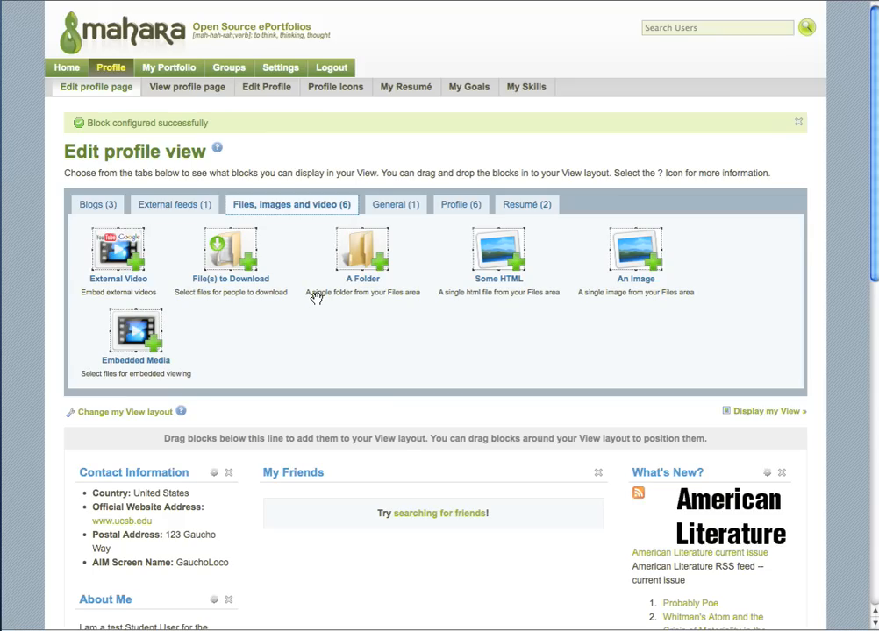
{"action": "mouse_move", "coordinate": [749, 309]}
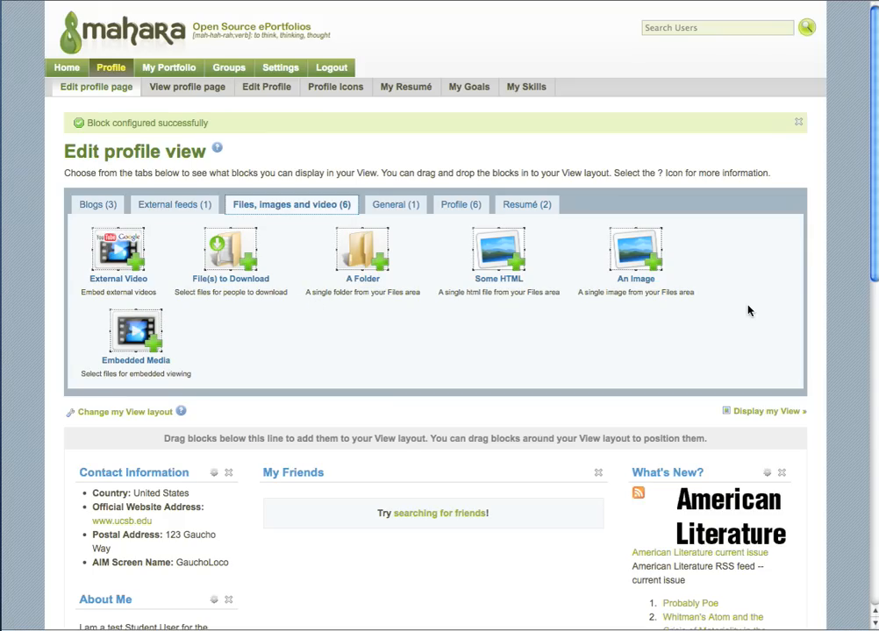
{"action": "scroll", "scroll_direction": "down", "scroll_amount": 3}
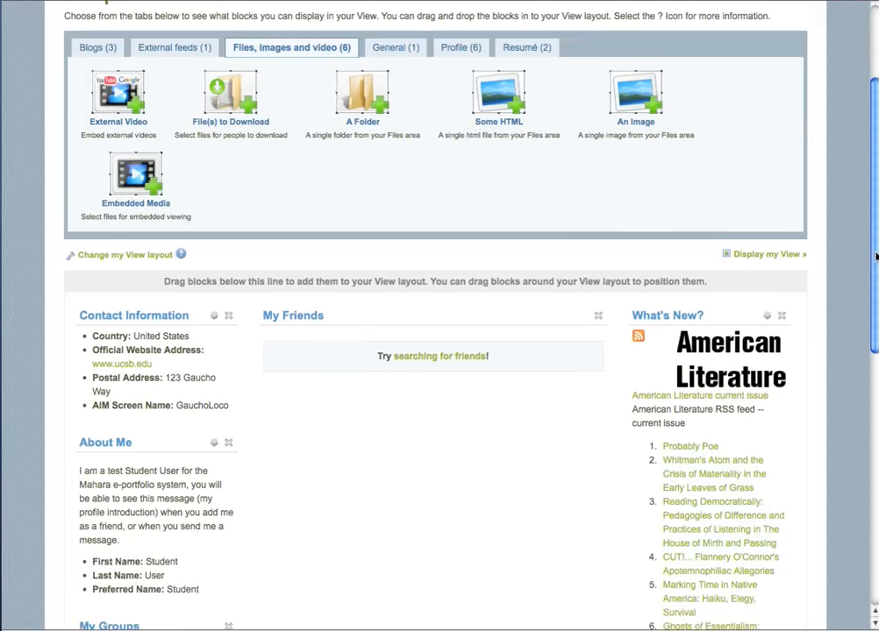
{"action": "scroll", "scroll_direction": "down", "scroll_amount": 3}
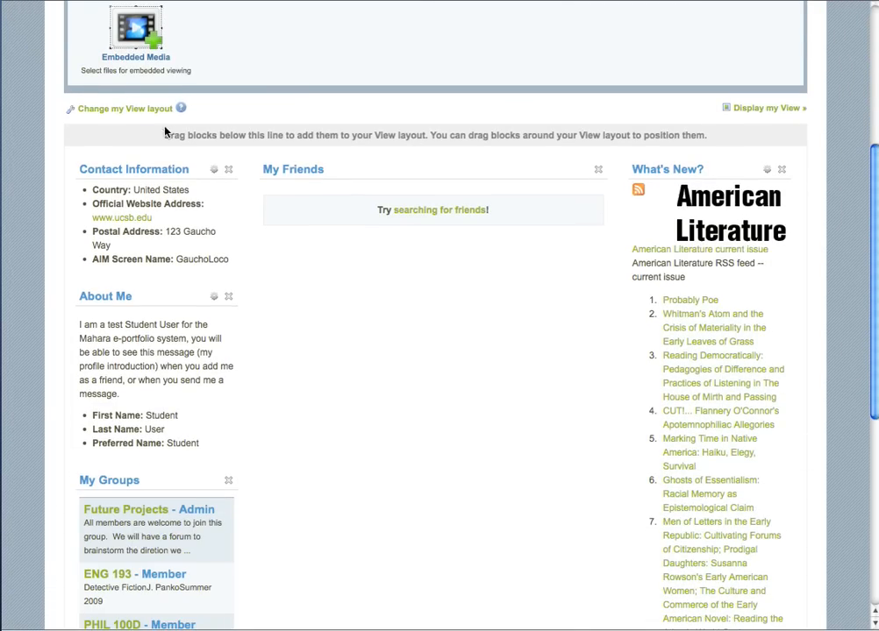
{"action": "mouse_move", "coordinate": [140, 120]}
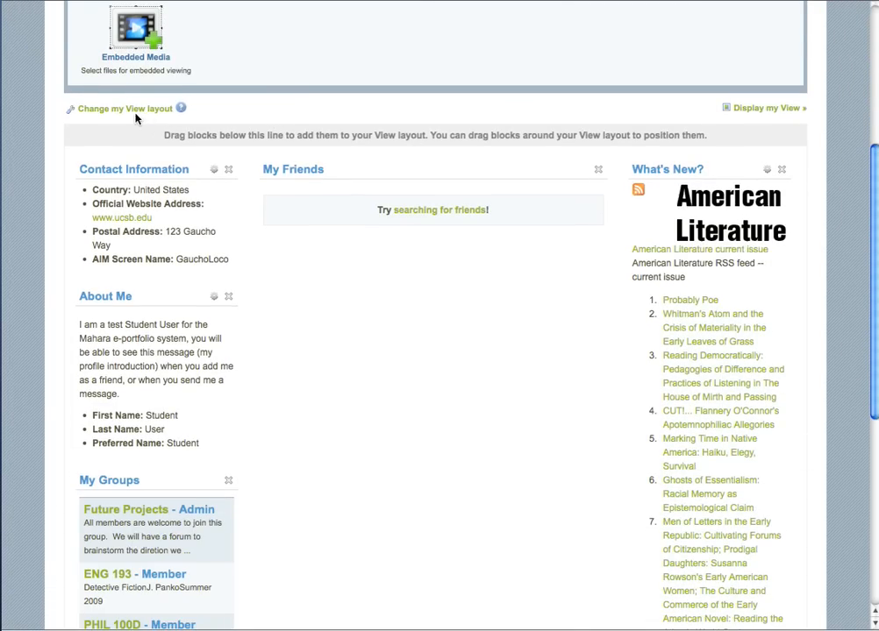
{"action": "mouse_move", "coordinate": [120, 125]}
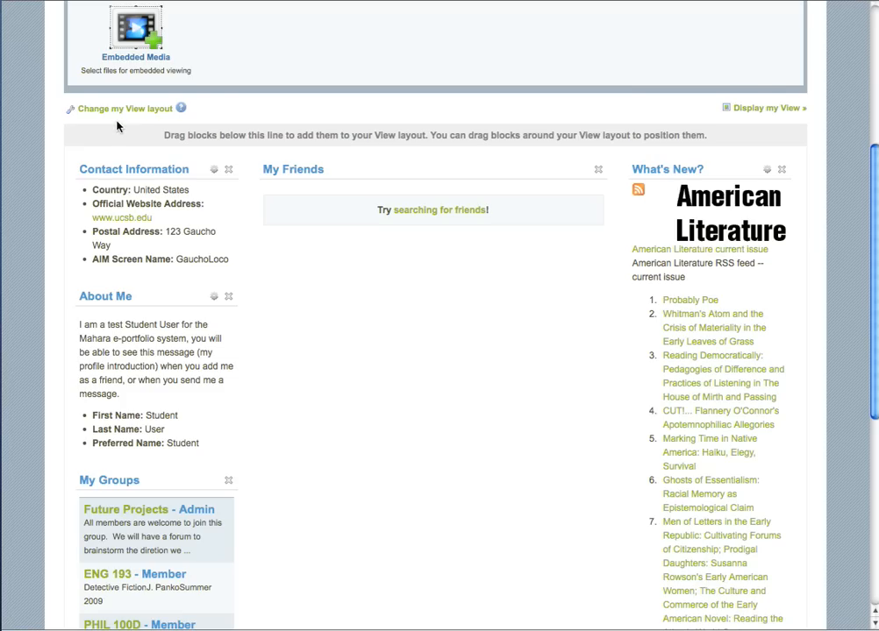
{"action": "mouse_move", "coordinate": [119, 127]}
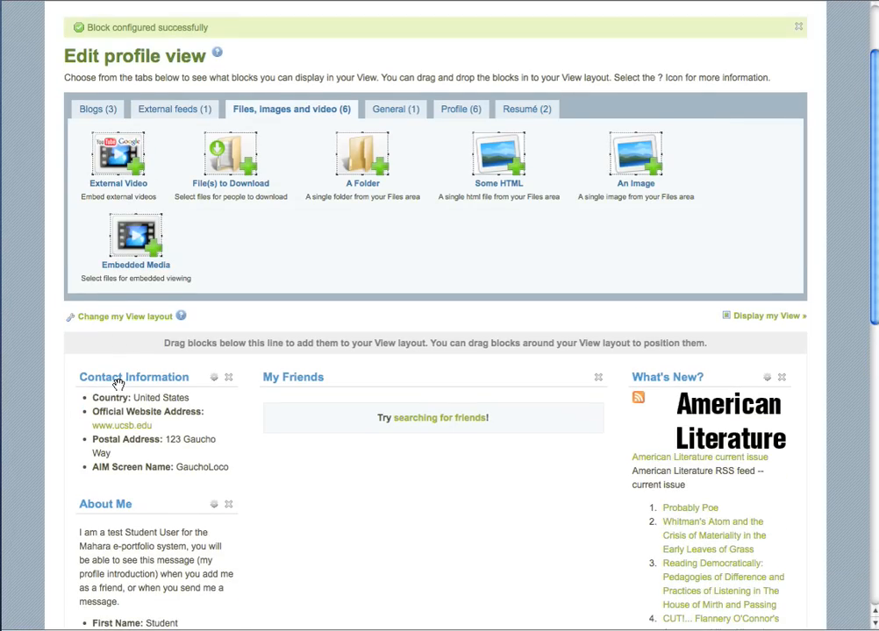
{"action": "mouse_move", "coordinate": [211, 264]}
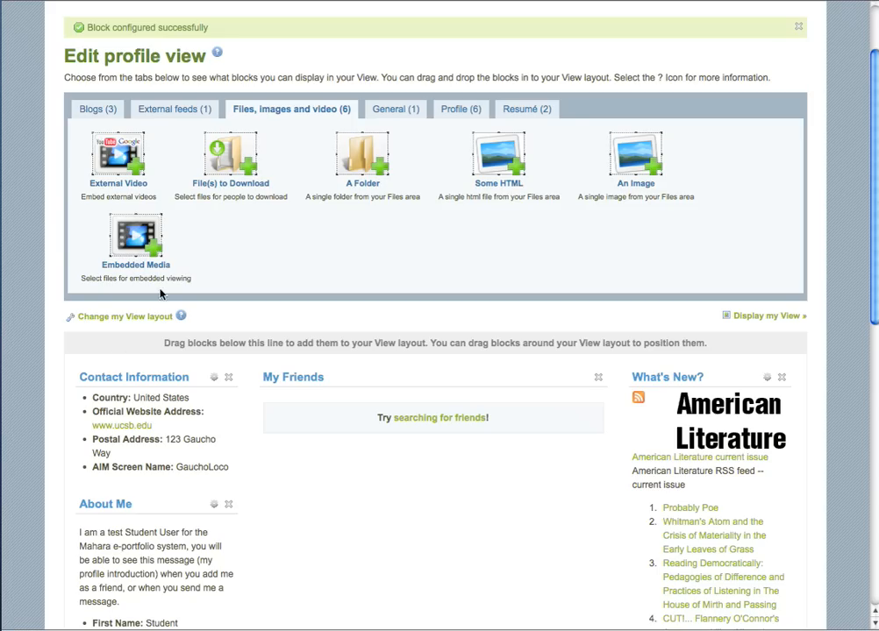
{"action": "left_click", "coordinate": [122, 316]}
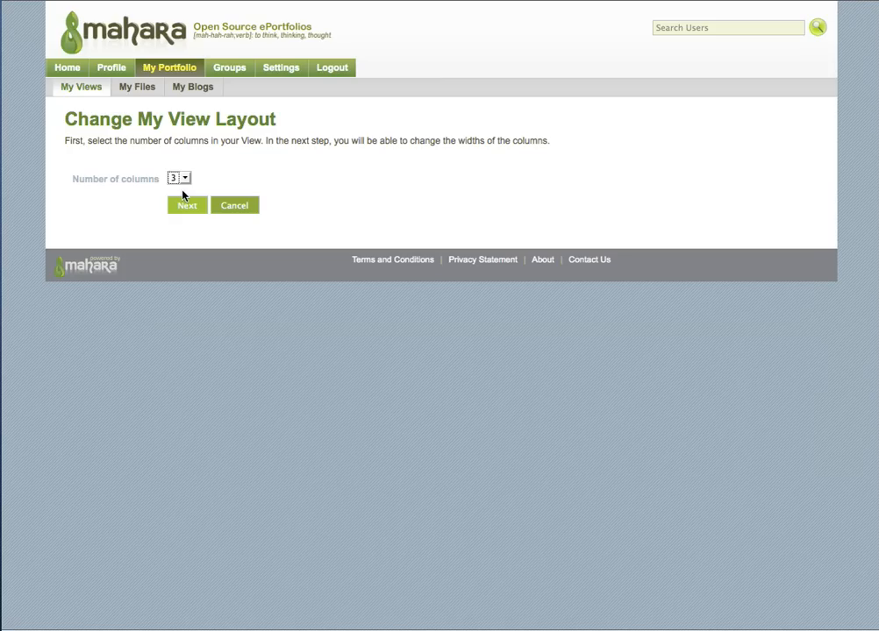
{"action": "mouse_move", "coordinate": [181, 221]}
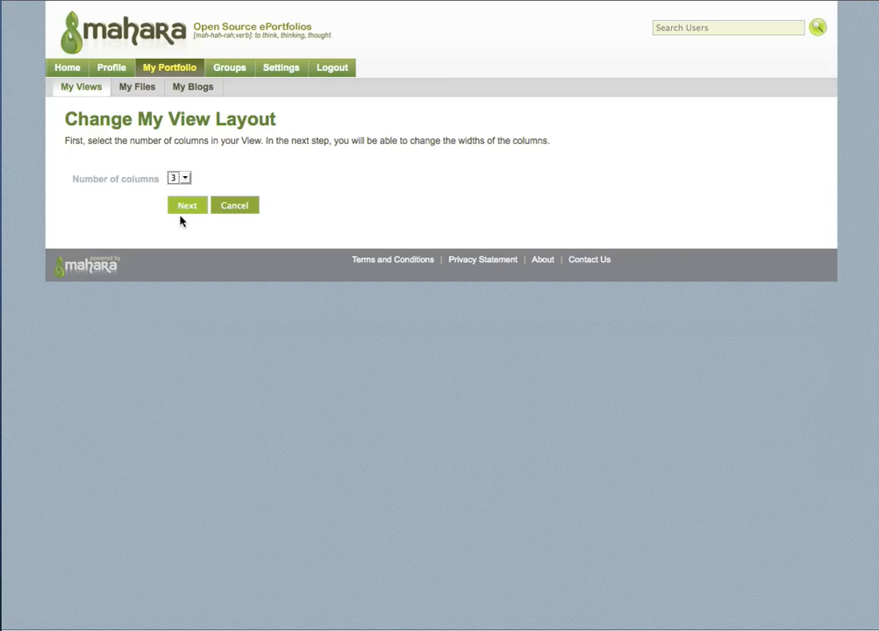
{"action": "mouse_move", "coordinate": [182, 191]}
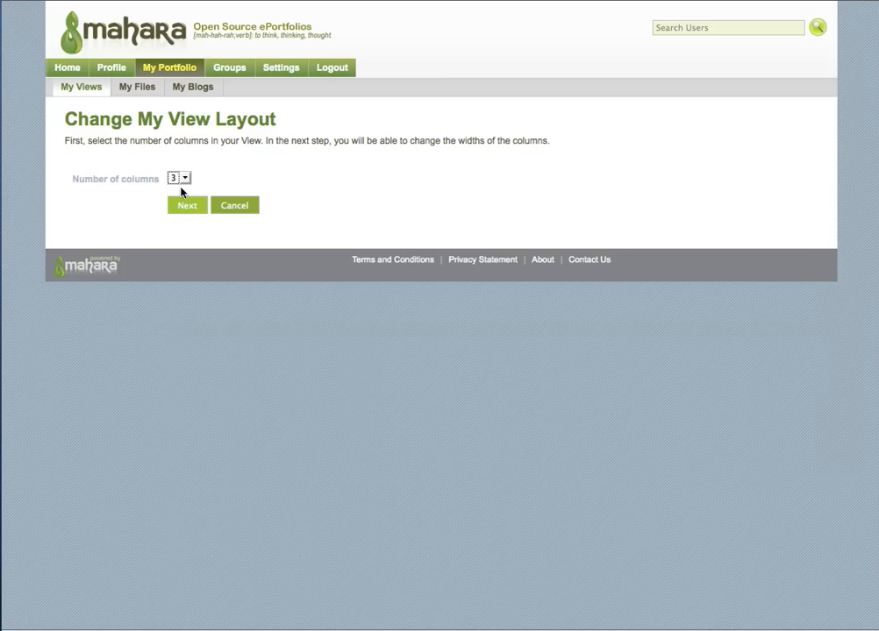
Step: Change the view layout to 3 columns with a larger centre column
{"action": "left_click", "coordinate": [177, 178]}
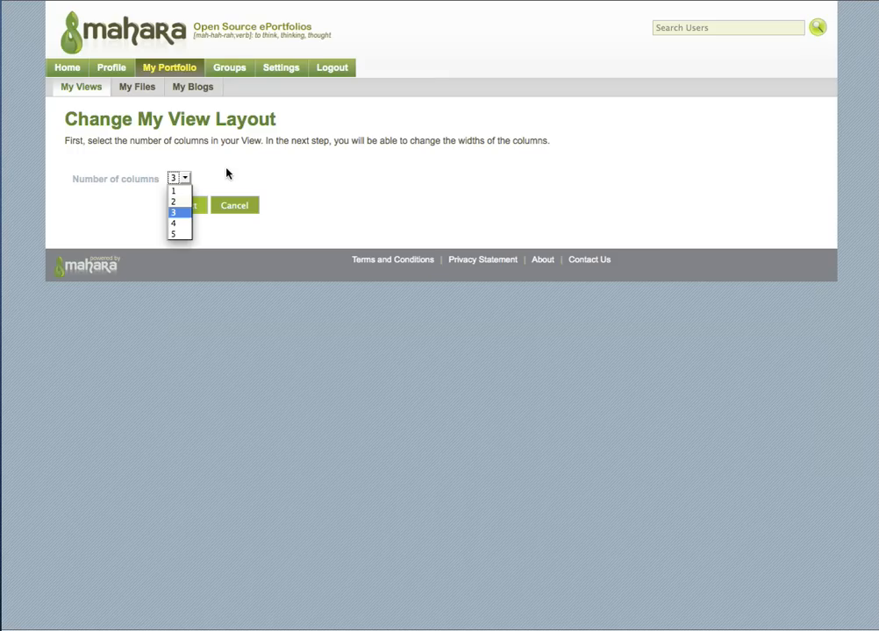
{"action": "left_click", "coordinate": [174, 211]}
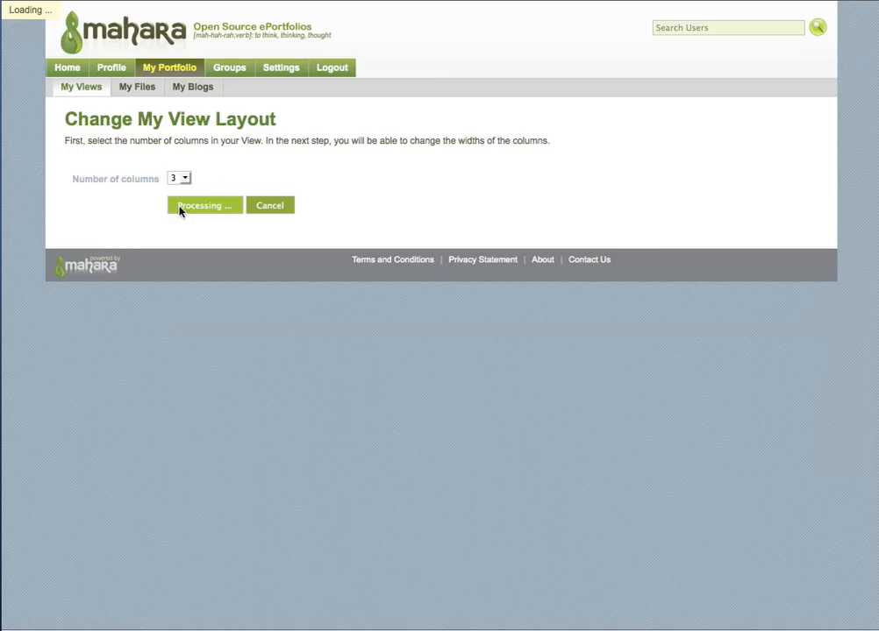
{"action": "left_click", "coordinate": [204, 205]}
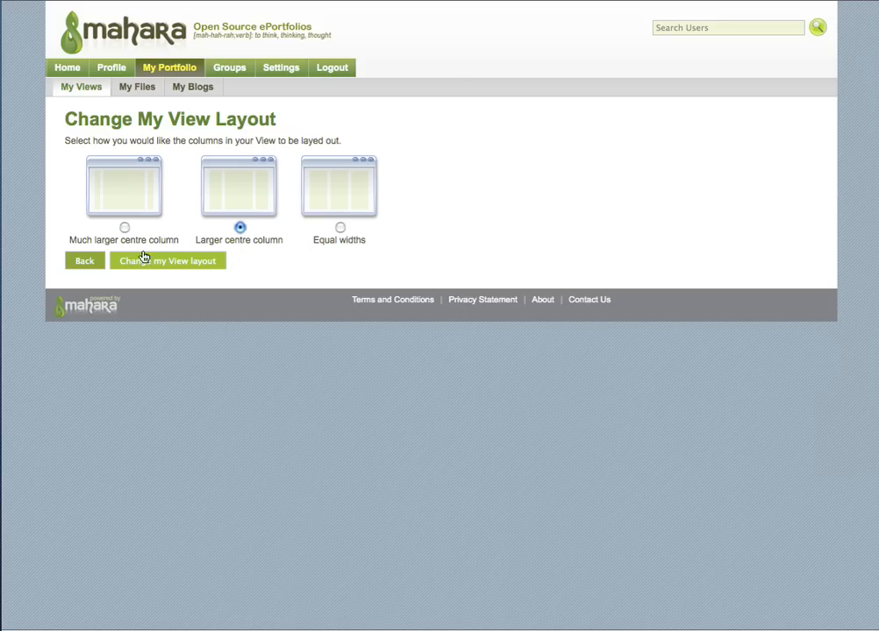
{"action": "left_click", "coordinate": [167, 261]}
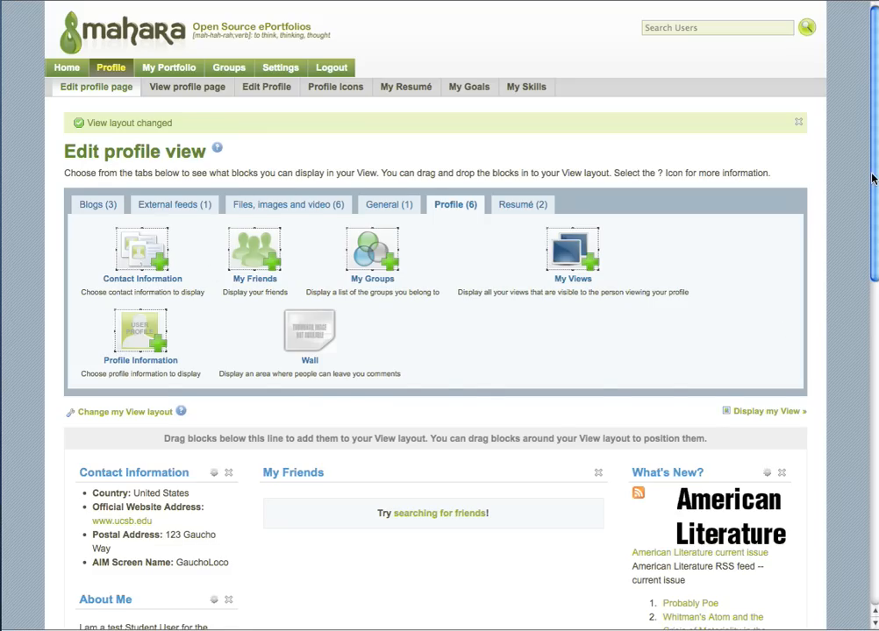
Step: Finish editing with Done and display the completed profile page with all its blocks
{"action": "scroll", "scroll_direction": "down", "scroll_amount": 3}
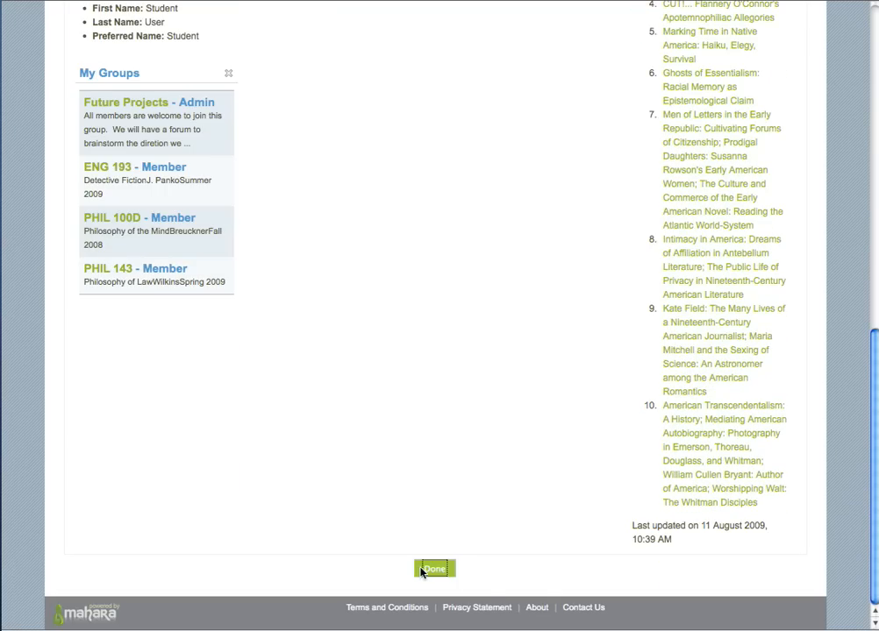
{"action": "left_click", "coordinate": [434, 569]}
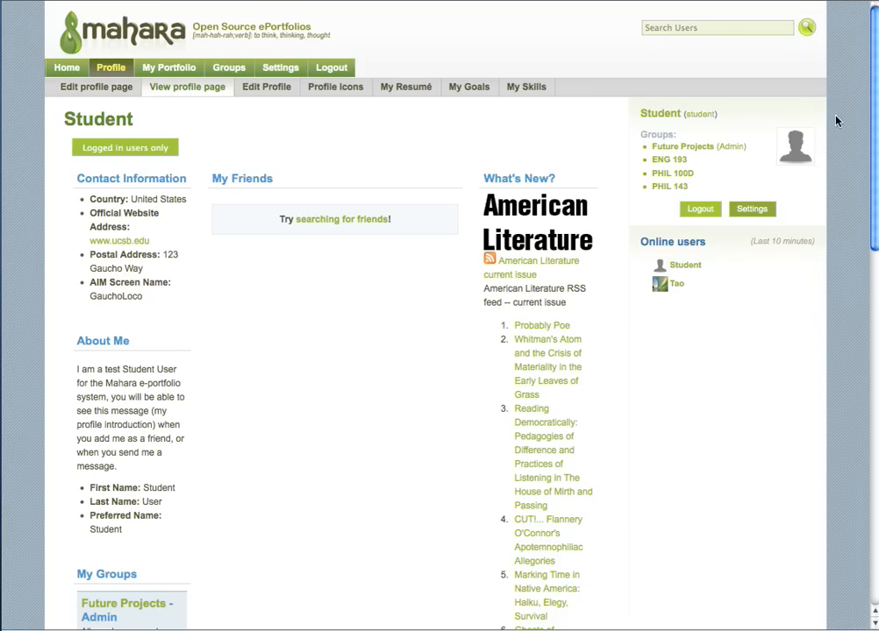
{"action": "mouse_move", "coordinate": [201, 251]}
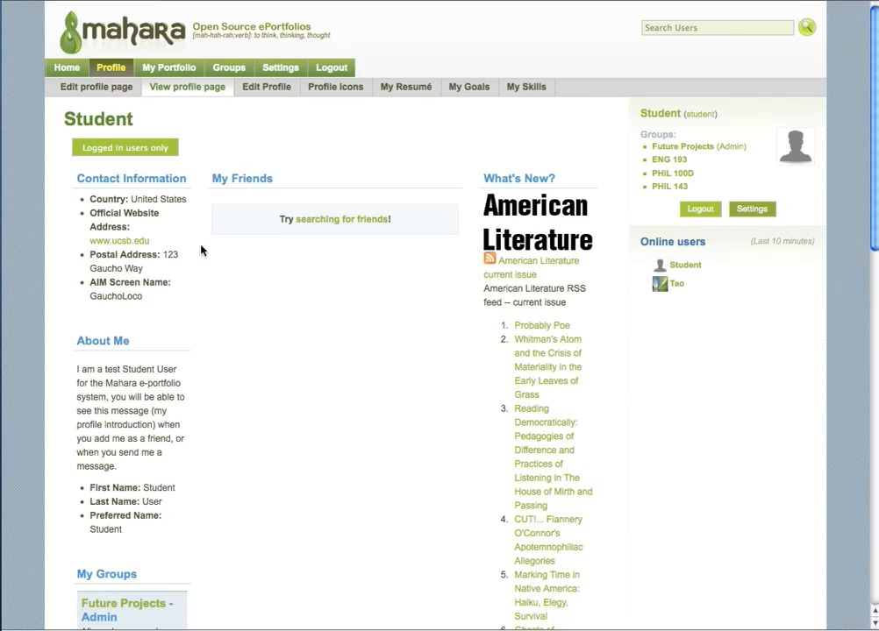